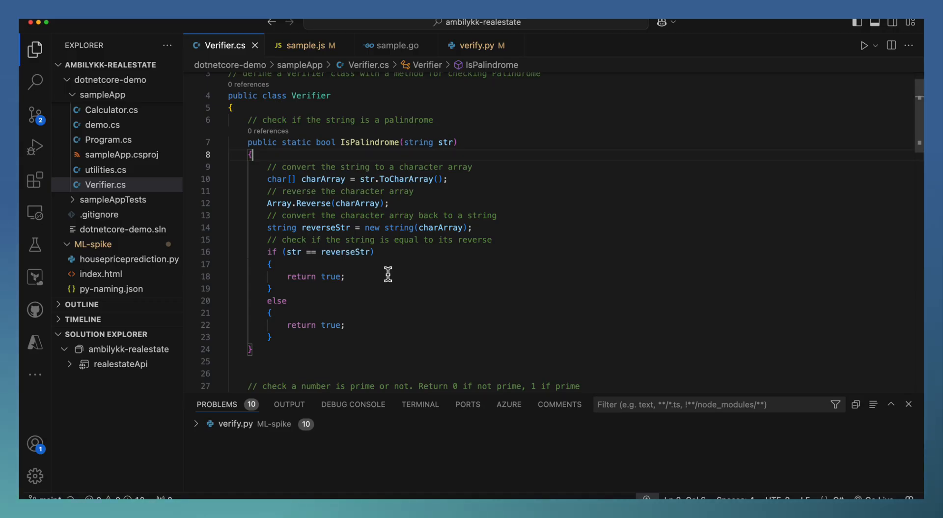
{"action": "mouse_move", "coordinate": [303, 204]}
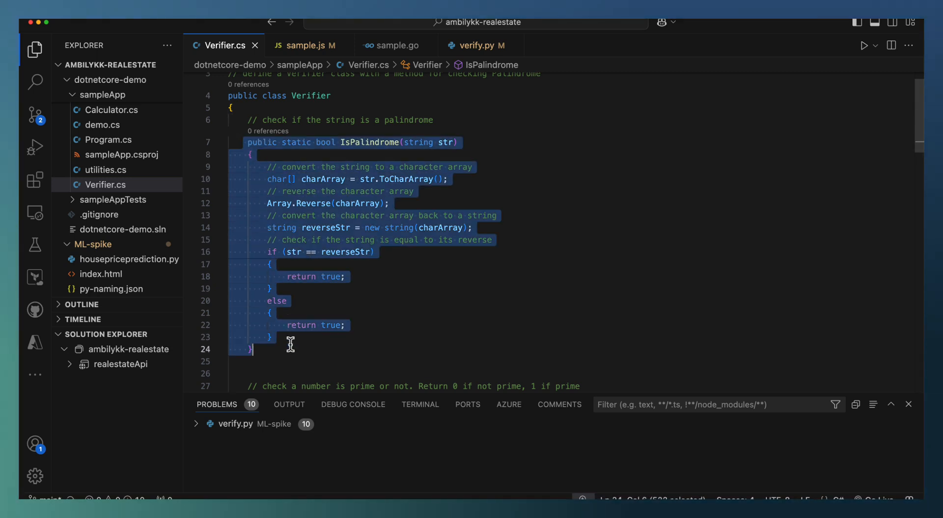
- Run Copilot Review and Comment on the selected IsPalindrome method in Verifier.cs
{"action": "right_click", "coordinate": [290, 344]}
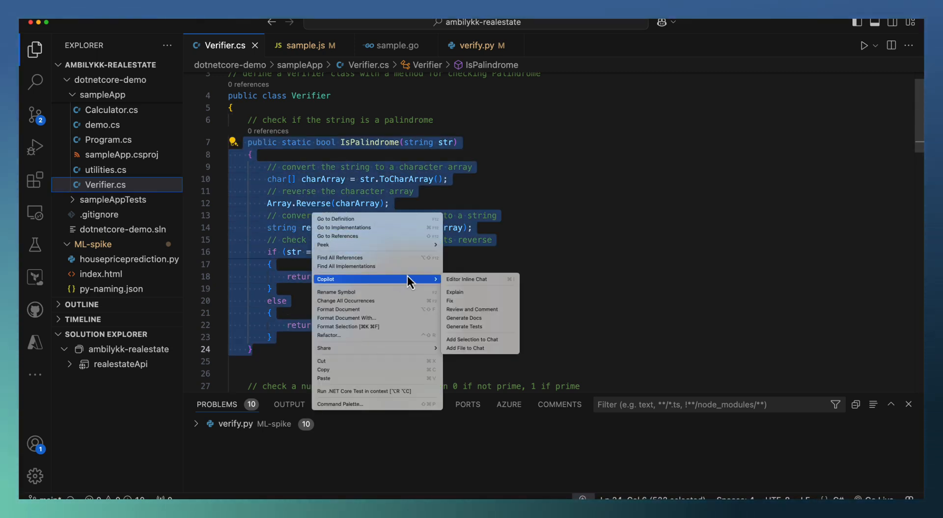
{"action": "mouse_move", "coordinate": [482, 300]}
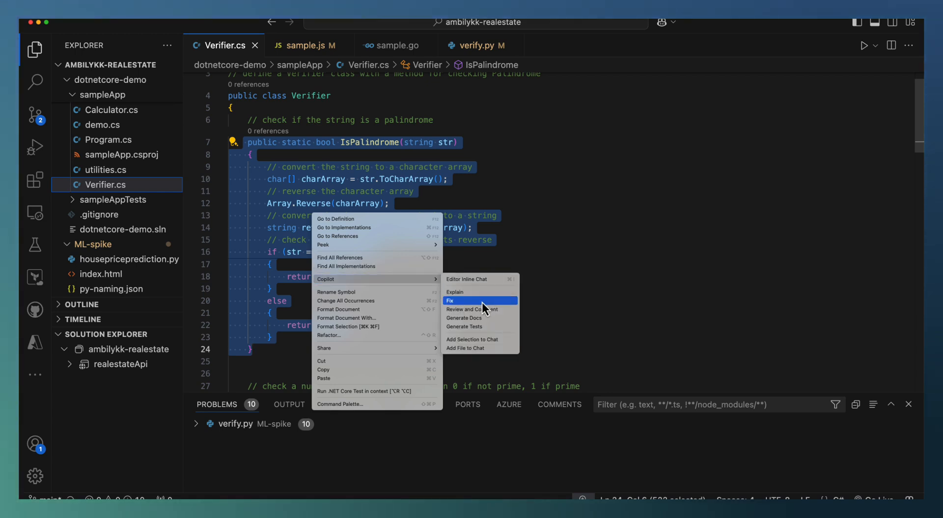
{"action": "mouse_move", "coordinate": [481, 309]}
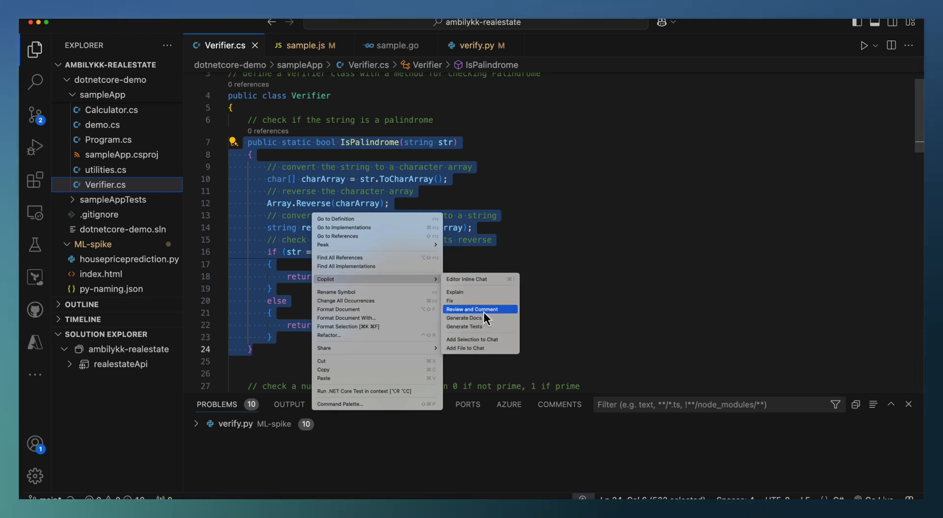
{"action": "left_click", "coordinate": [472, 309]}
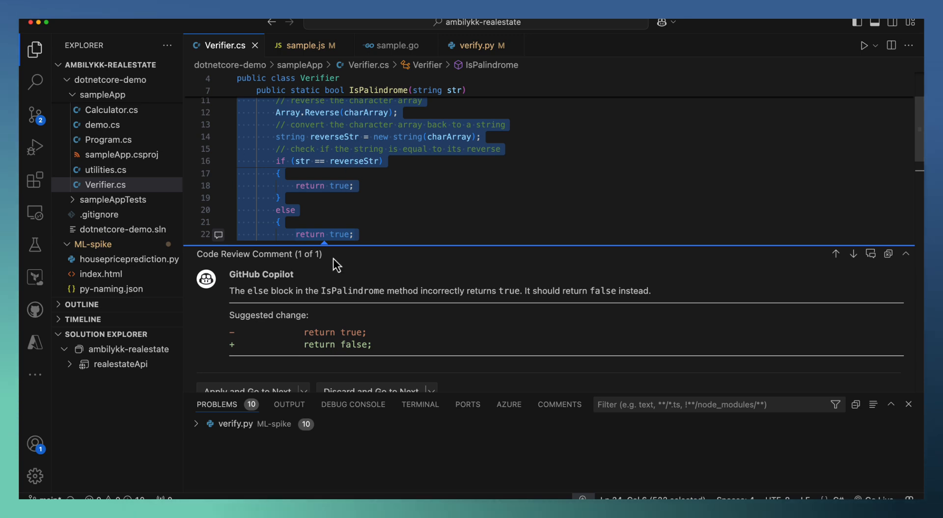
{"action": "mouse_move", "coordinate": [455, 299]}
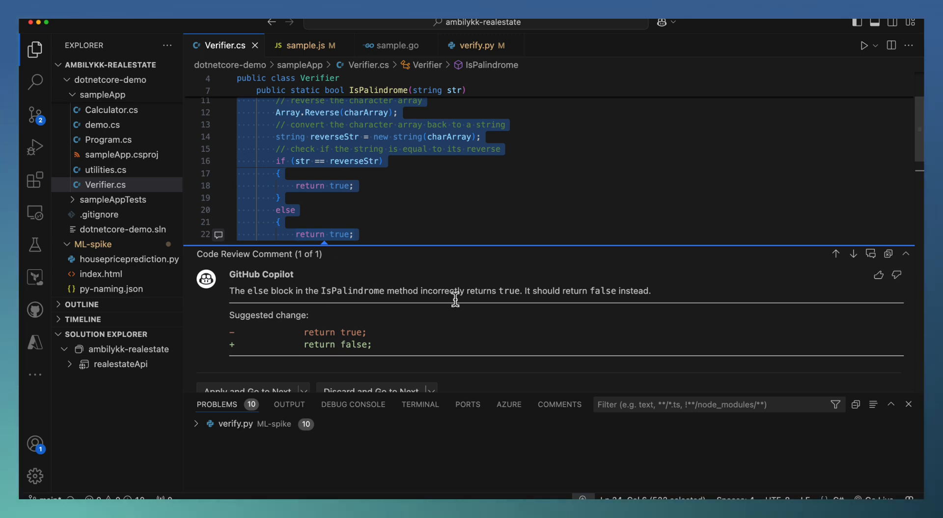
{"action": "mouse_move", "coordinate": [512, 308]}
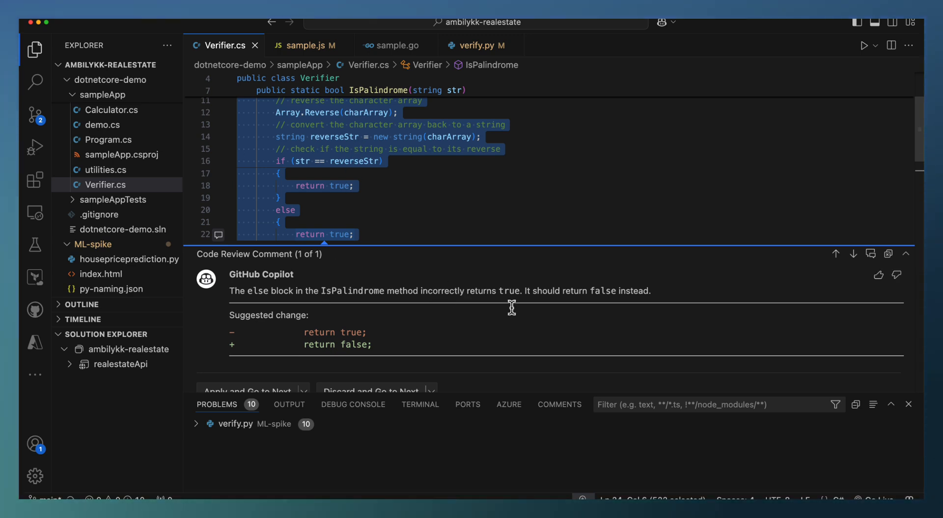
{"action": "mouse_move", "coordinate": [267, 167]}
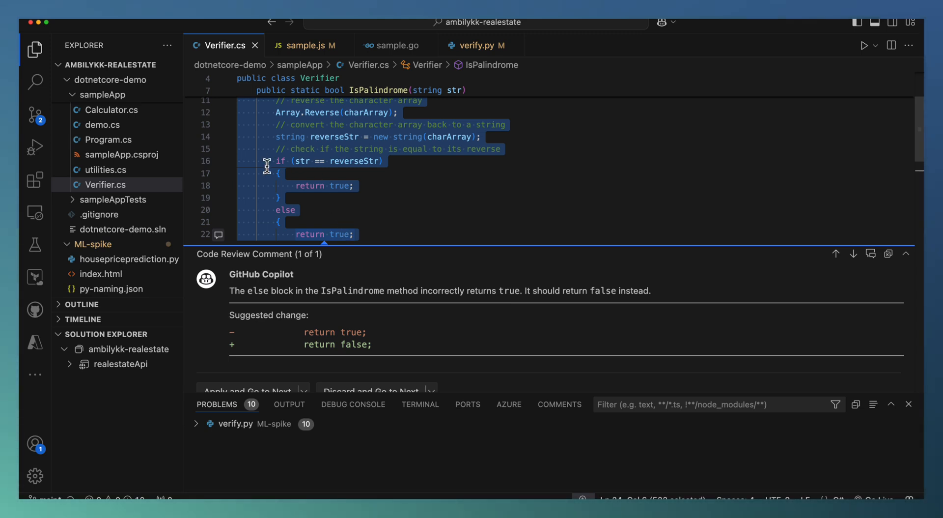
{"action": "mouse_move", "coordinate": [298, 212]}
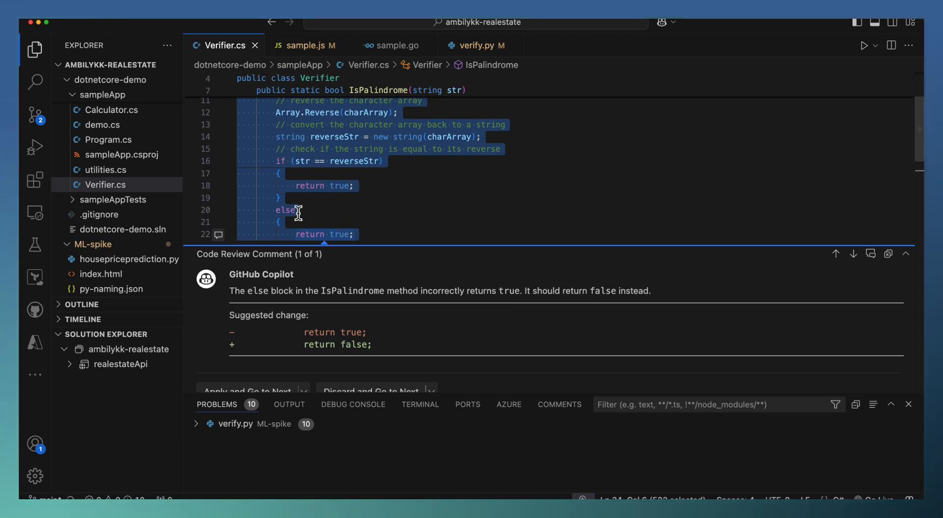
{"action": "mouse_move", "coordinate": [368, 217]}
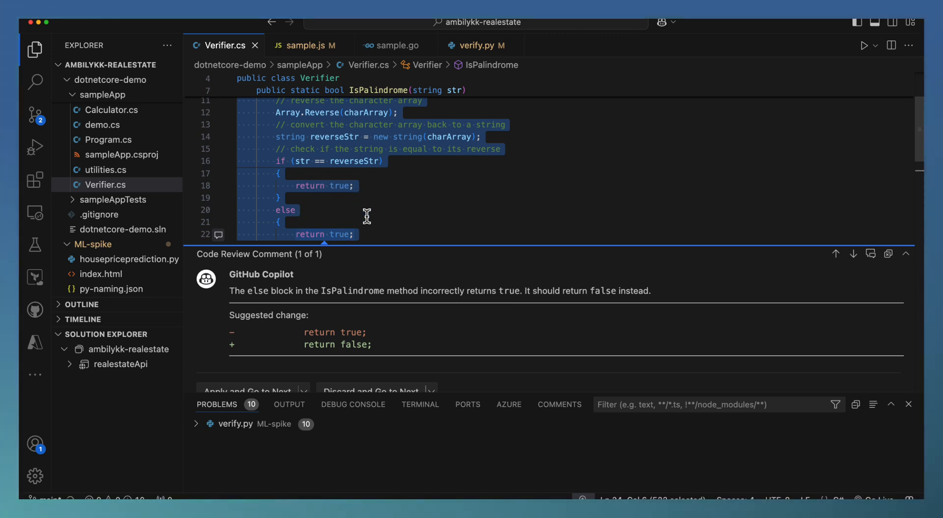
{"action": "mouse_move", "coordinate": [378, 212]}
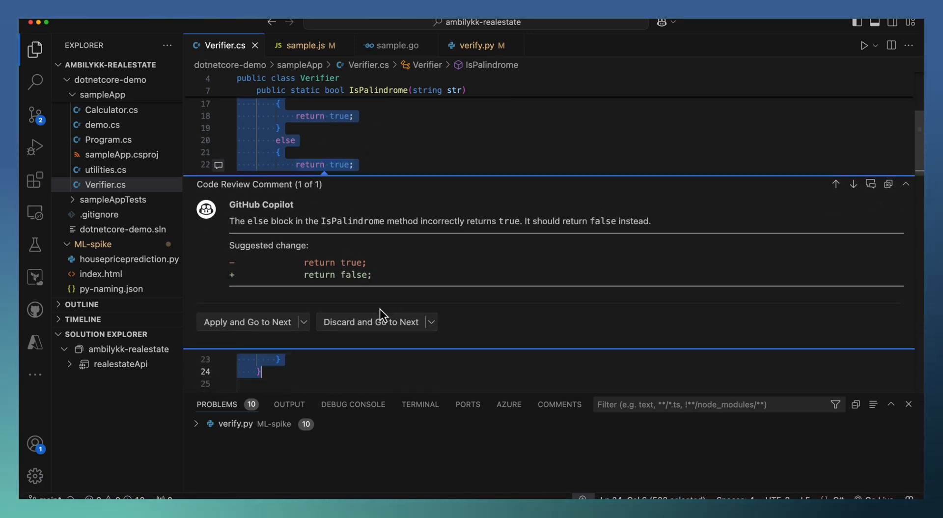
{"action": "mouse_move", "coordinate": [252, 330]}
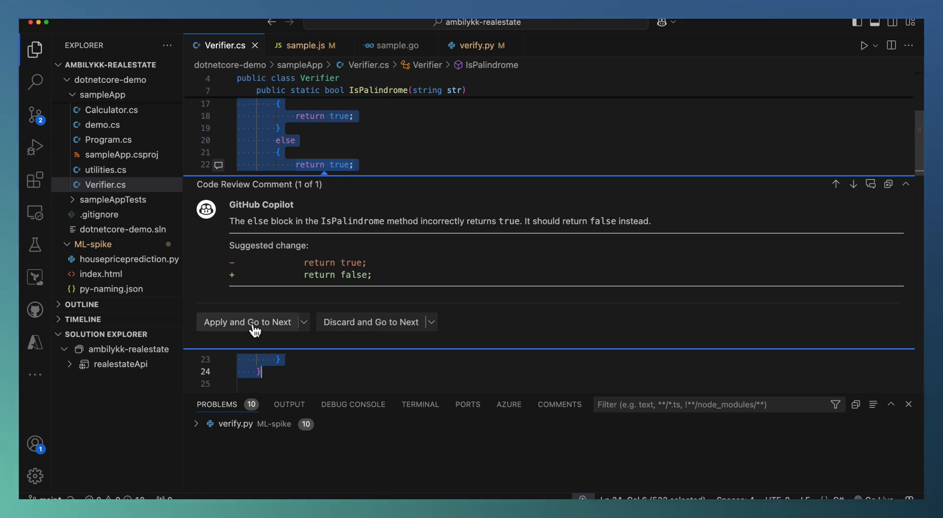
{"action": "mouse_move", "coordinate": [394, 331]}
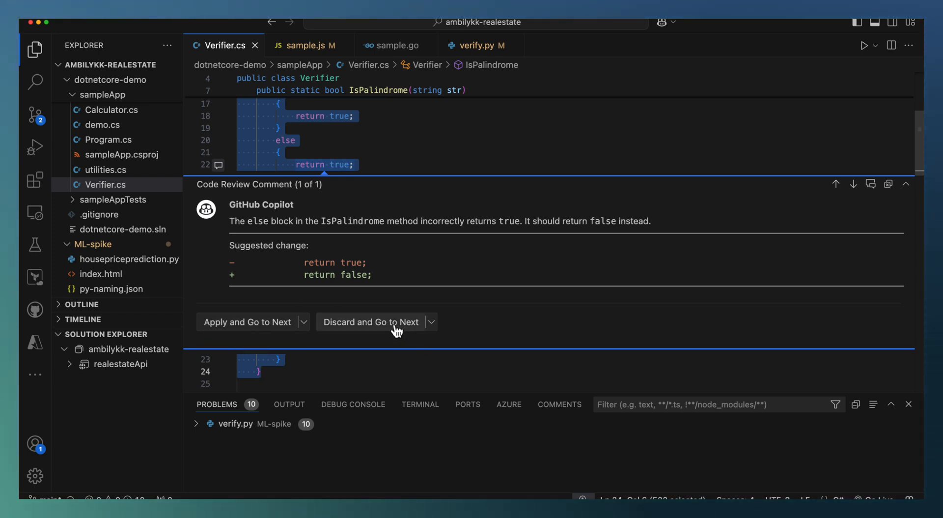
{"action": "mouse_move", "coordinate": [307, 341]}
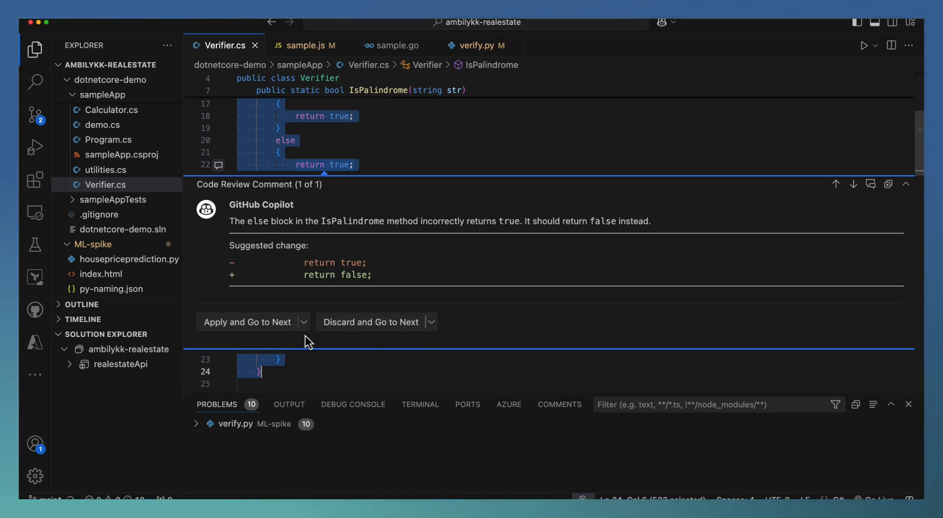
{"action": "mouse_move", "coordinate": [253, 325]}
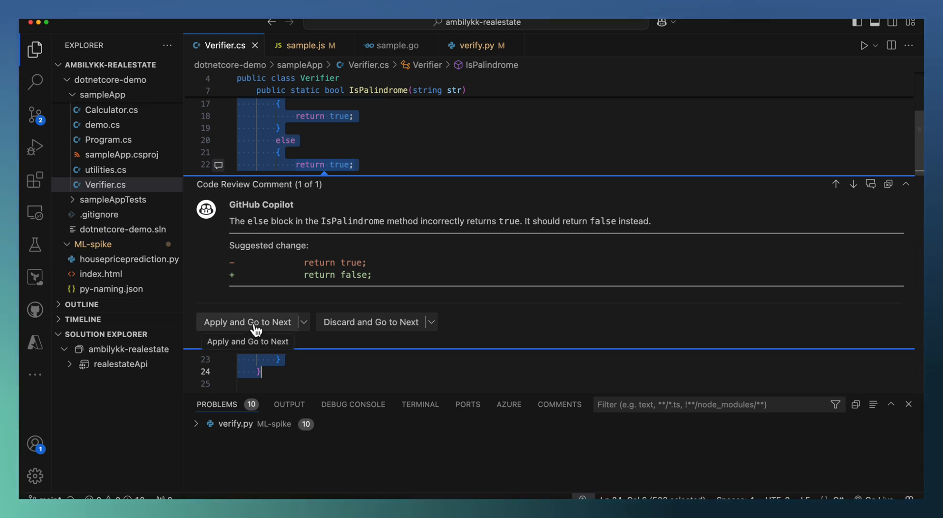
- Apply Copilot's suggested return-value change to IsPalindrome
{"action": "left_click", "coordinate": [246, 321]}
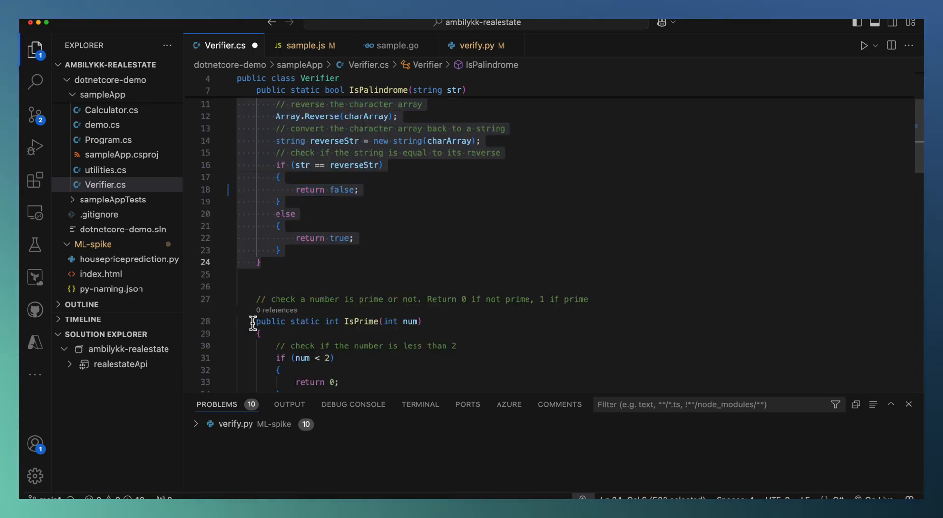
{"action": "mouse_move", "coordinate": [352, 188]}
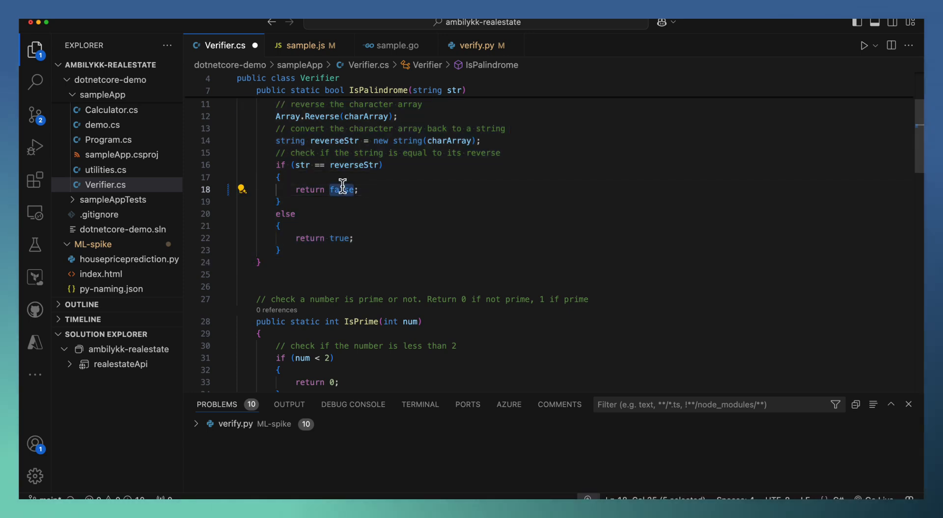
{"action": "mouse_move", "coordinate": [338, 239]}
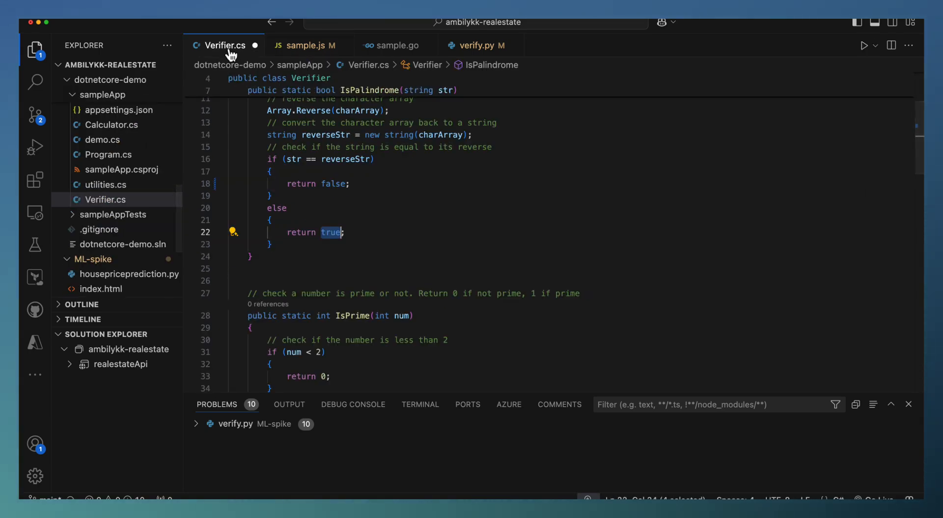
- In sample.js, run Copilot Review and Comment on the selected calculateTotalPrice function
{"action": "left_click", "coordinate": [307, 45]}
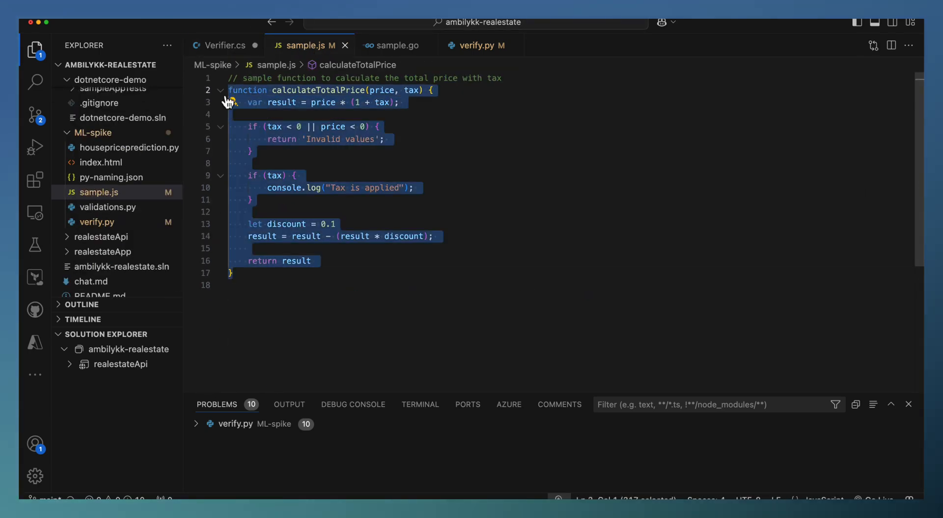
{"action": "right_click", "coordinate": [301, 132]}
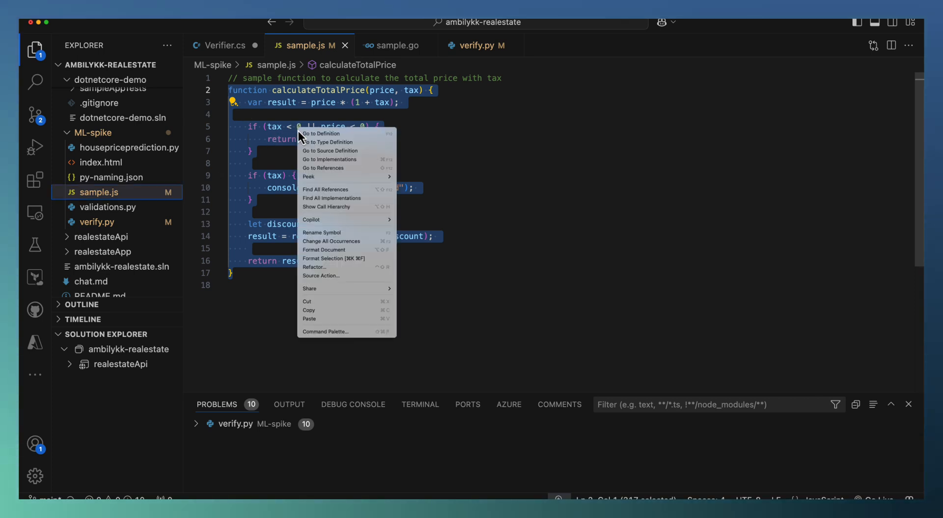
{"action": "mouse_move", "coordinate": [345, 219]}
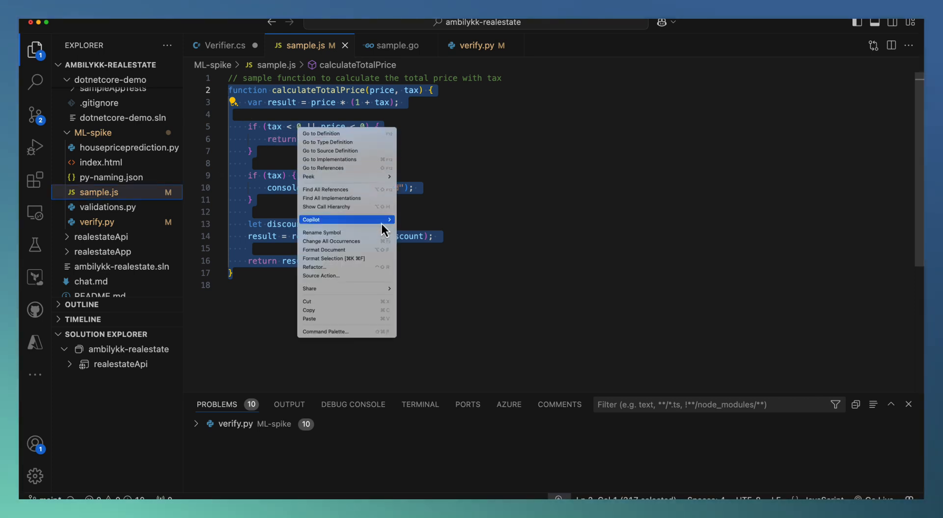
{"action": "left_click", "coordinate": [311, 219]}
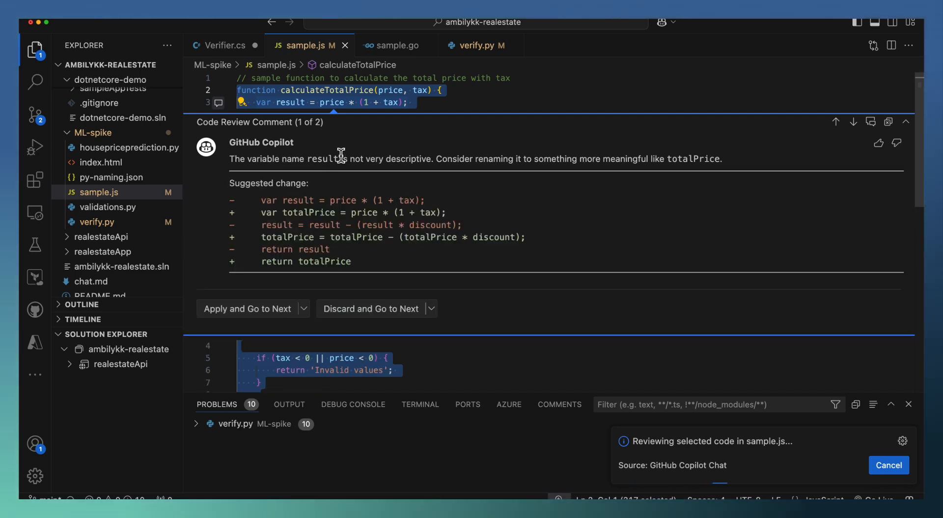
{"action": "mouse_move", "coordinate": [415, 159]}
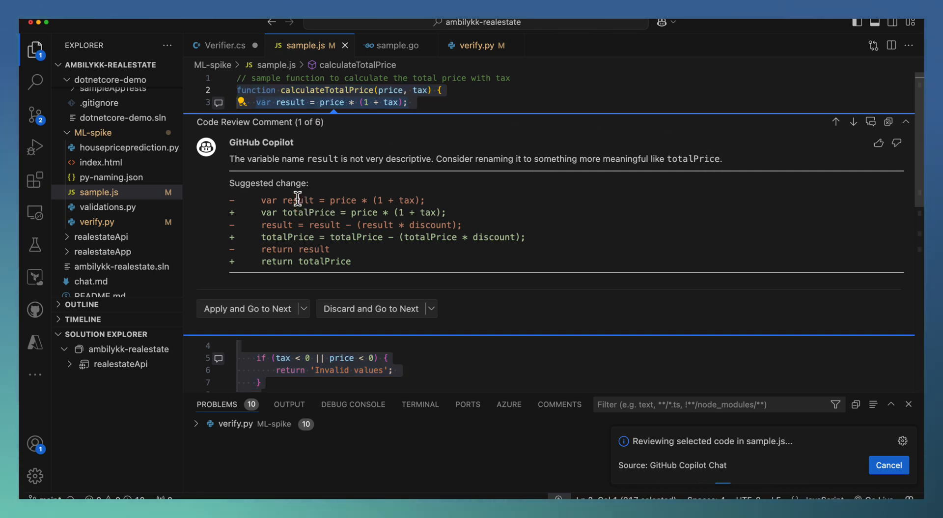
- Select the suggested name totalPrice in Copilot's first review comment
{"action": "double_click", "coordinate": [308, 212]}
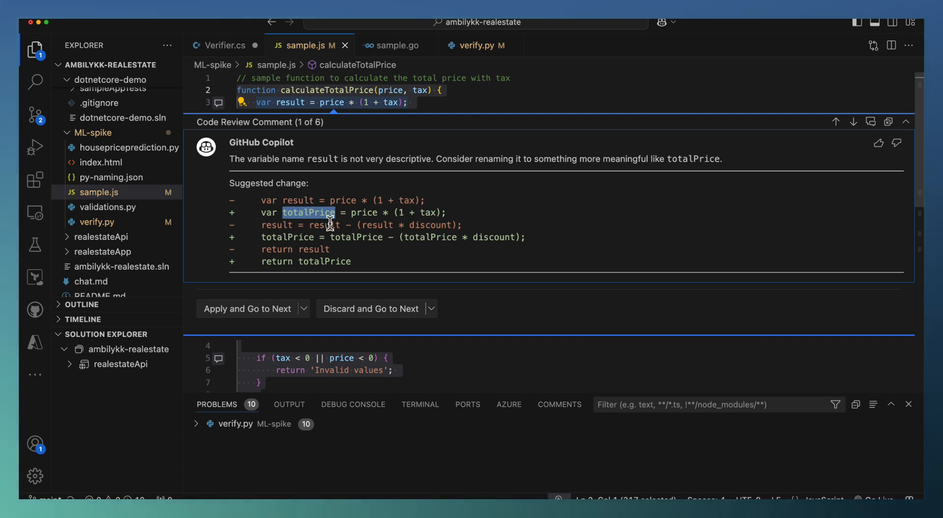
{"action": "mouse_move", "coordinate": [335, 229]}
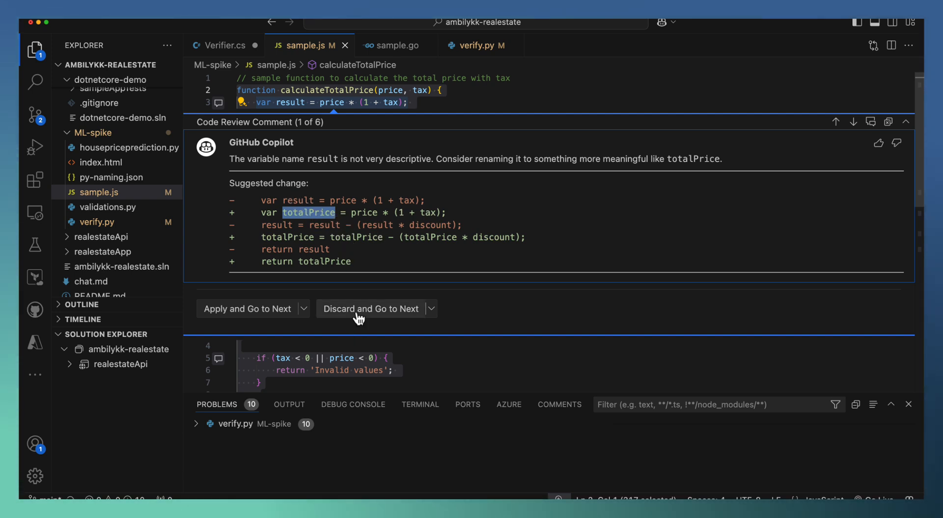
{"action": "mouse_move", "coordinate": [458, 319]}
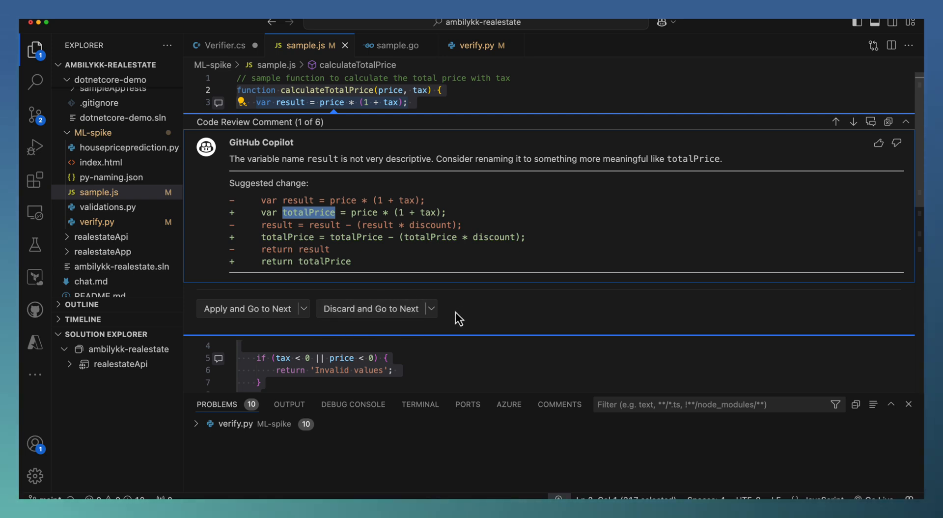
{"action": "mouse_move", "coordinate": [855, 121]}
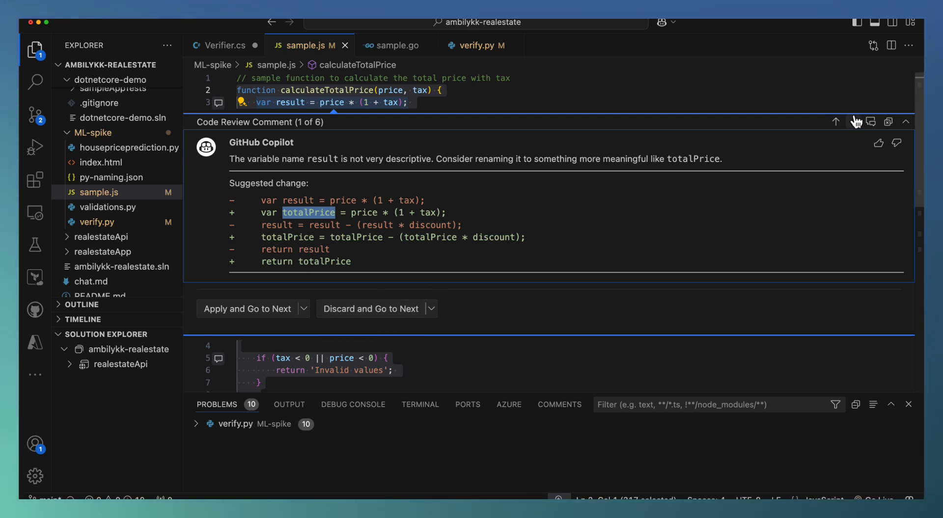
{"action": "mouse_move", "coordinate": [298, 339]}
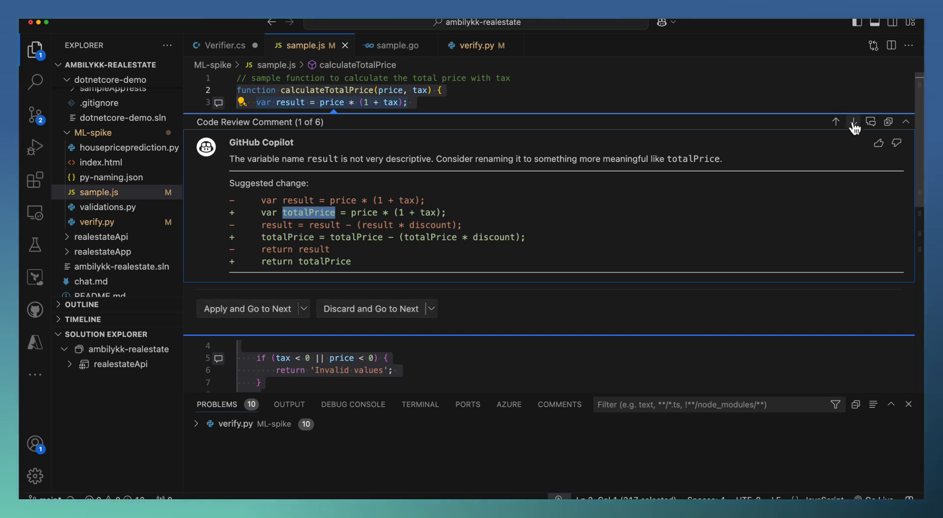
- Advance to Copilot's second review comment, suggesting const instead of var
{"action": "left_click", "coordinate": [854, 122]}
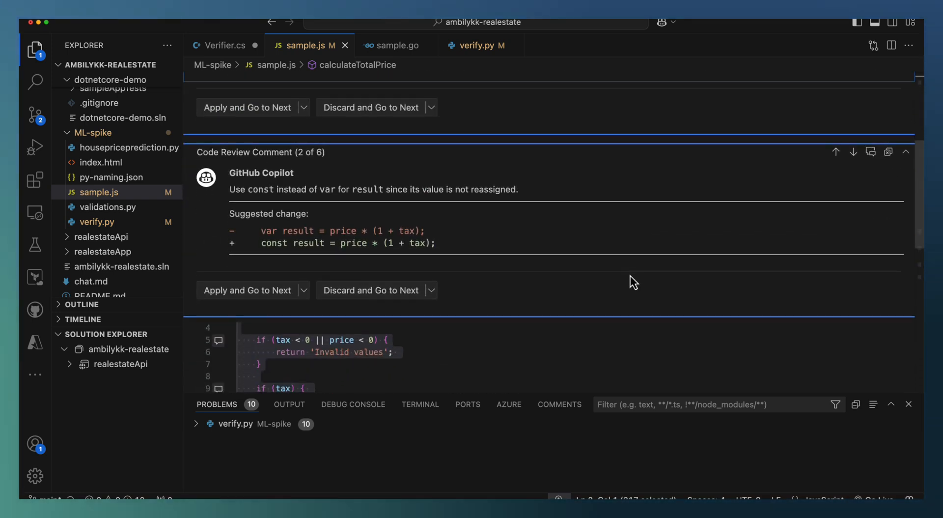
{"action": "mouse_move", "coordinate": [318, 209]}
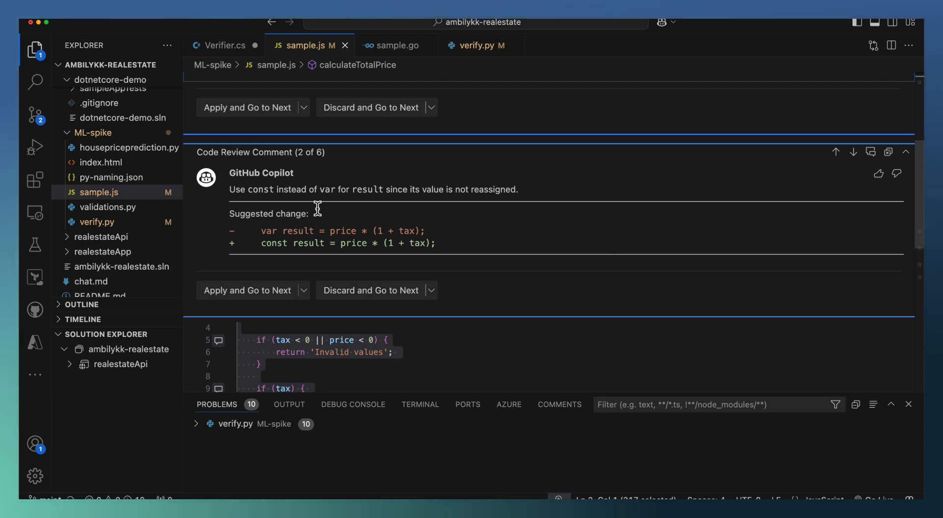
{"action": "mouse_move", "coordinate": [359, 199]}
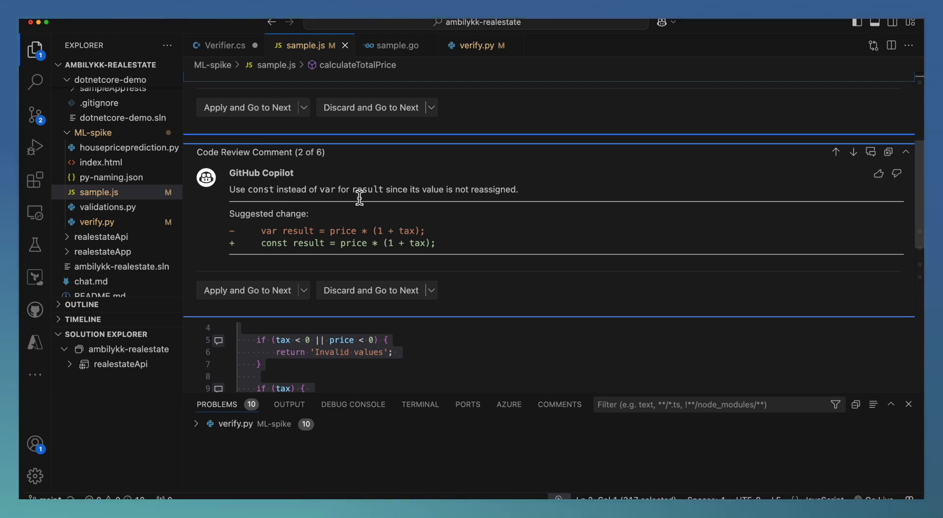
{"action": "mouse_move", "coordinate": [393, 186]}
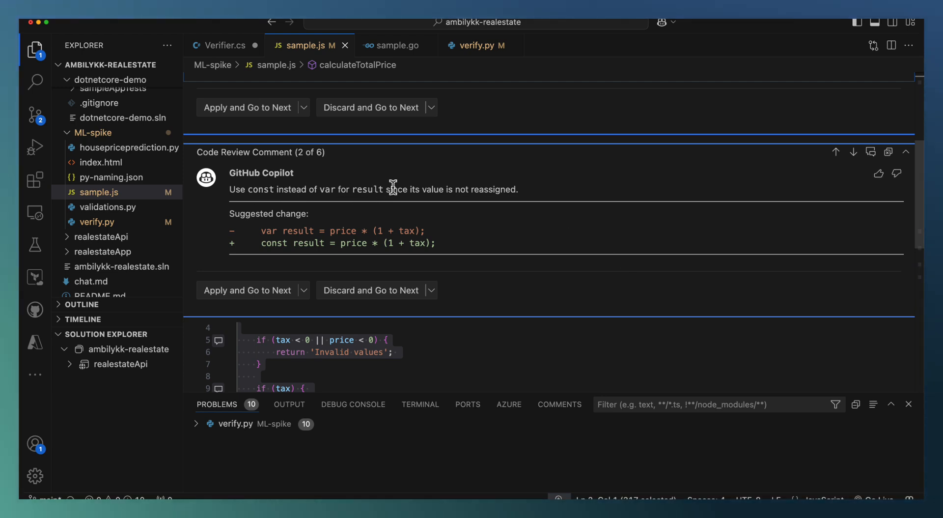
{"action": "mouse_move", "coordinate": [259, 231]}
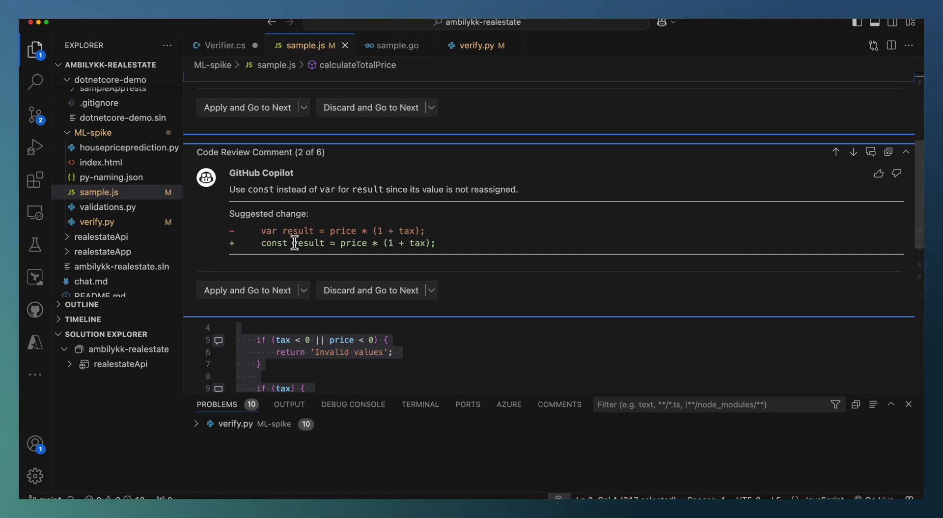
{"action": "mouse_move", "coordinate": [302, 252]}
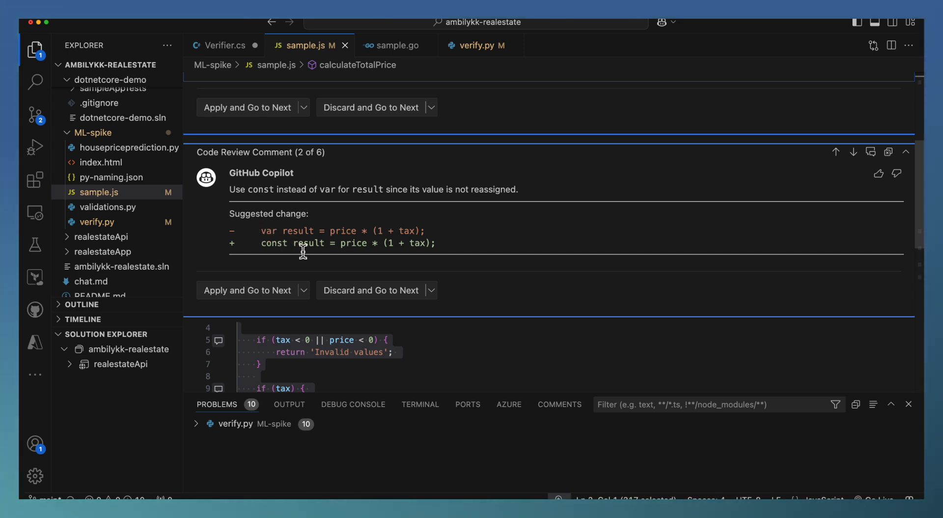
{"action": "mouse_move", "coordinate": [391, 303]}
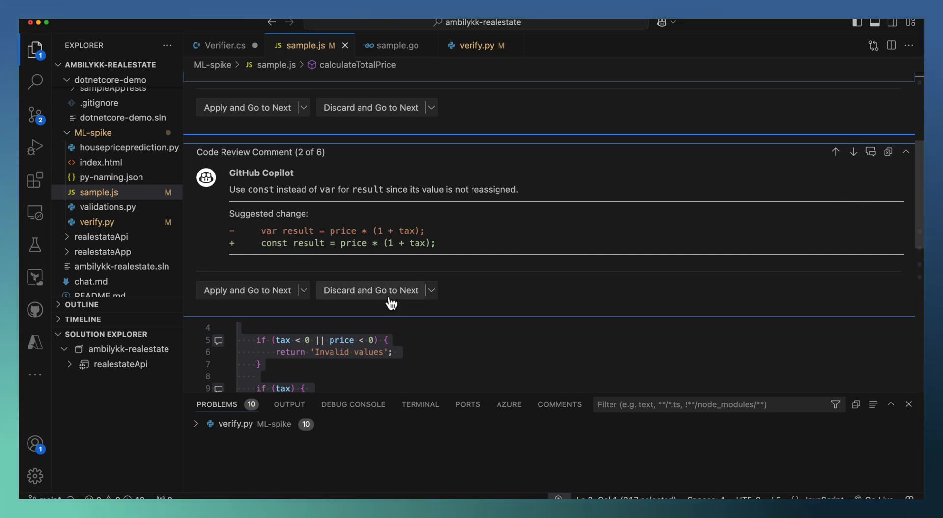
{"action": "mouse_move", "coordinate": [327, 160]}
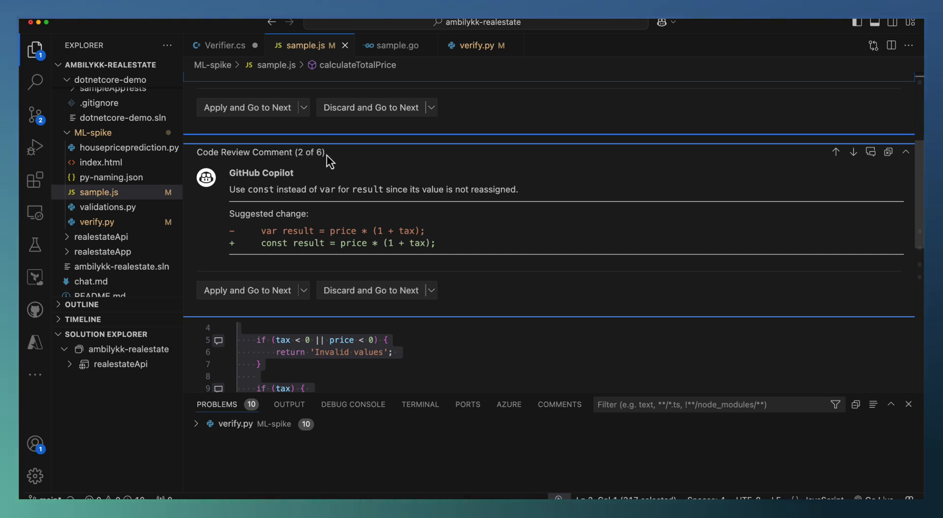
{"action": "mouse_move", "coordinate": [290, 247]}
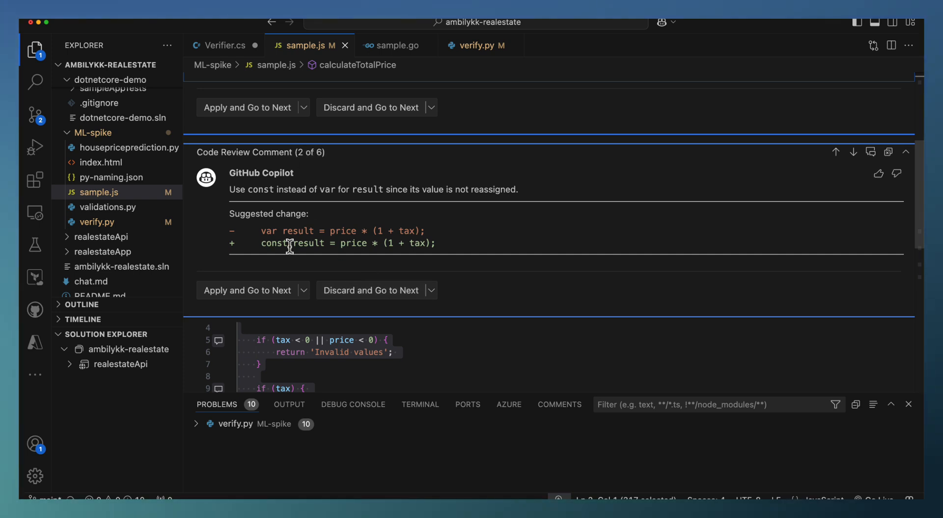
{"action": "mouse_move", "coordinate": [420, 283]}
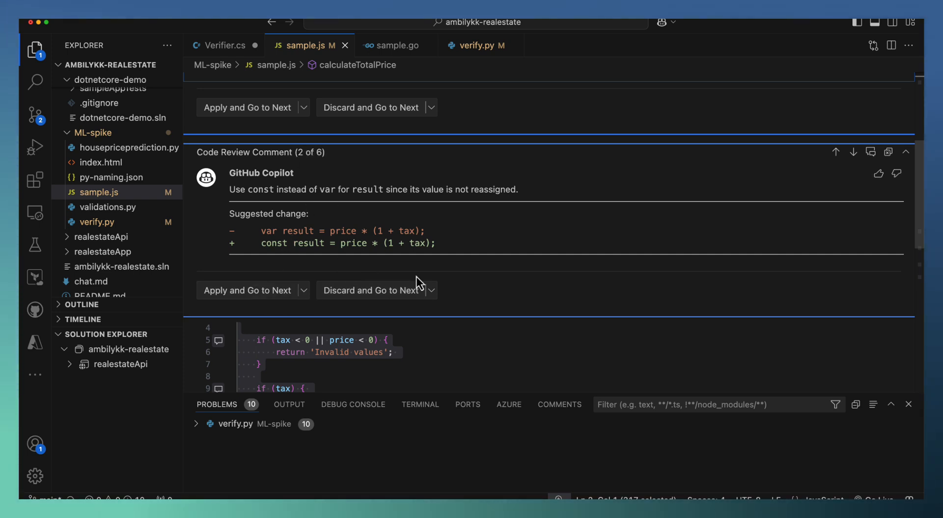
{"action": "mouse_move", "coordinate": [546, 324]}
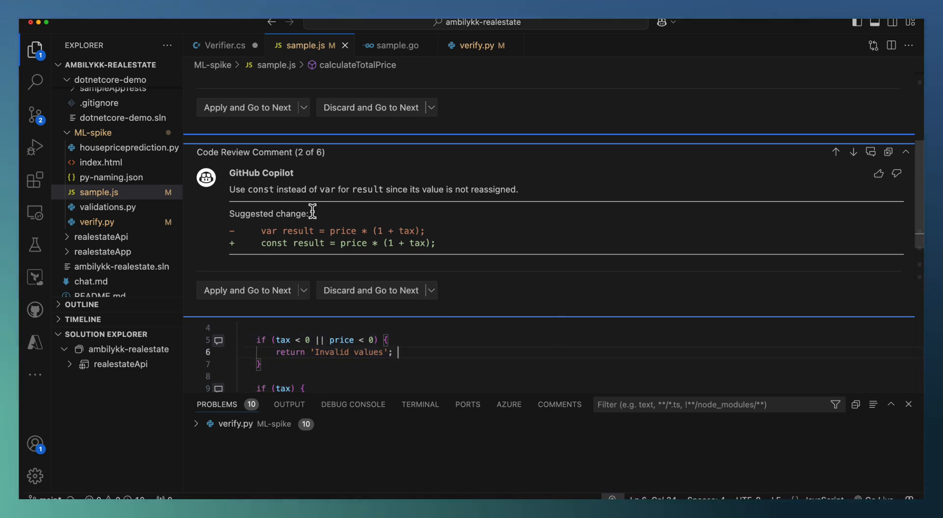
{"action": "mouse_move", "coordinate": [799, 212]}
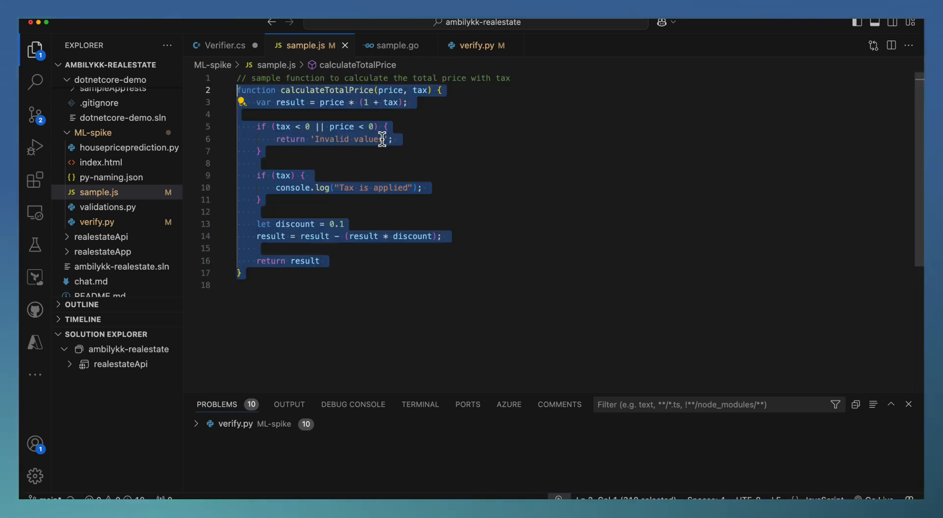
- Run 'GitHub Copilot: Review and Comment' from the command search on calculateTotalPrice
{"action": "left_click", "coordinate": [125, 23]}
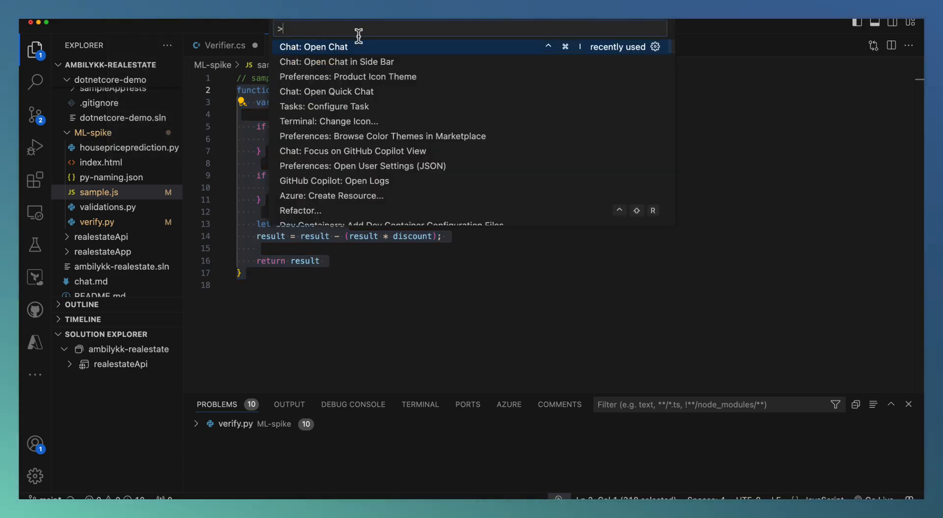
{"action": "type", "text": "copi"}
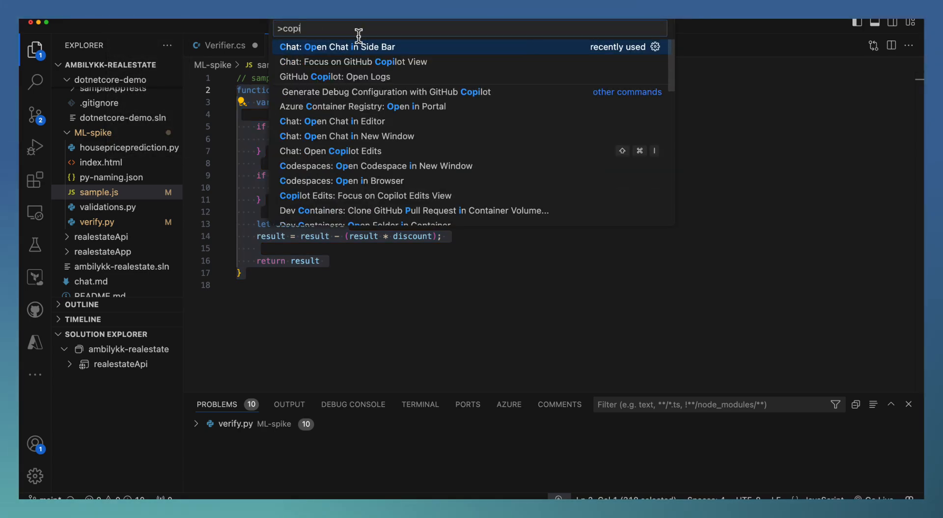
{"action": "type", "text": "lot revi"}
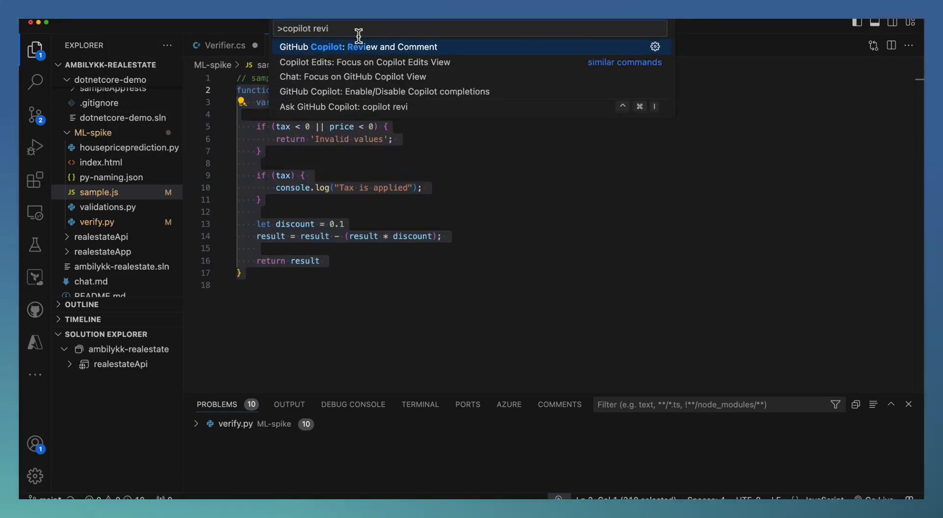
{"action": "mouse_move", "coordinate": [383, 54]}
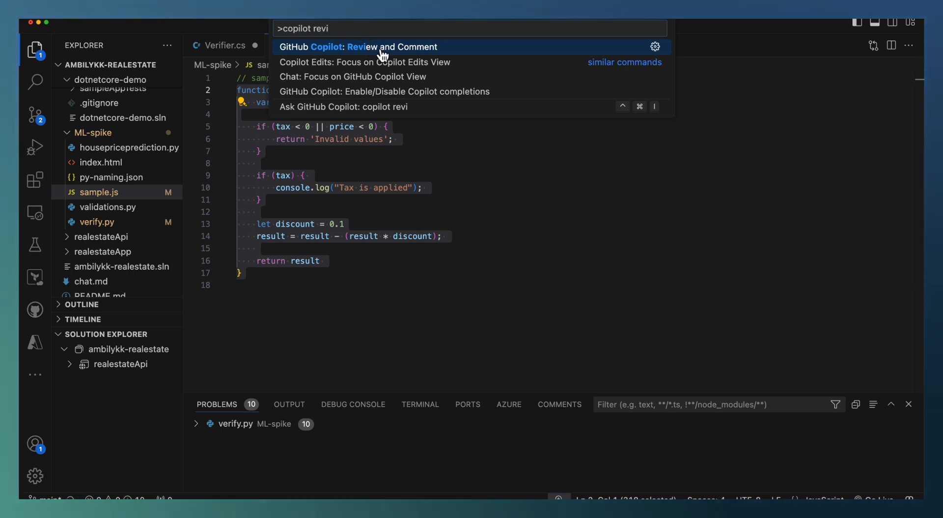
{"action": "left_click", "coordinate": [359, 47]}
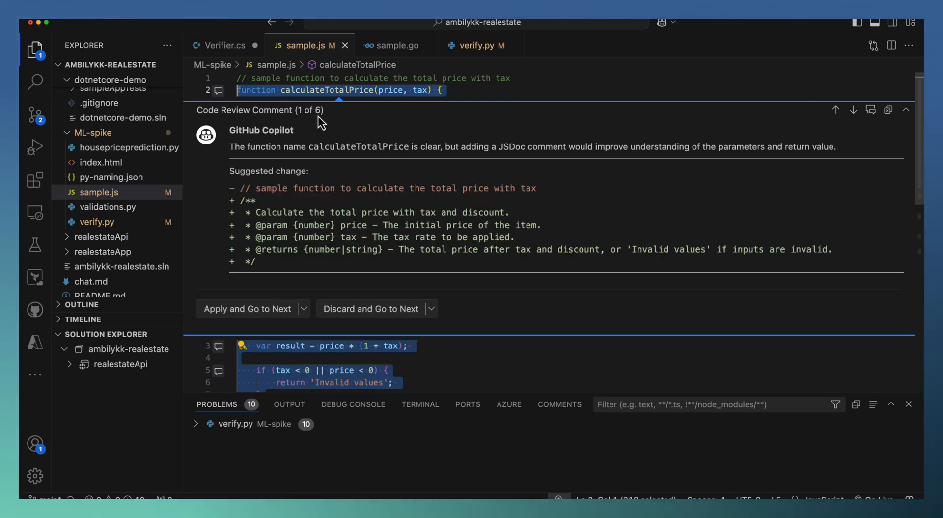
{"action": "mouse_move", "coordinate": [457, 252]}
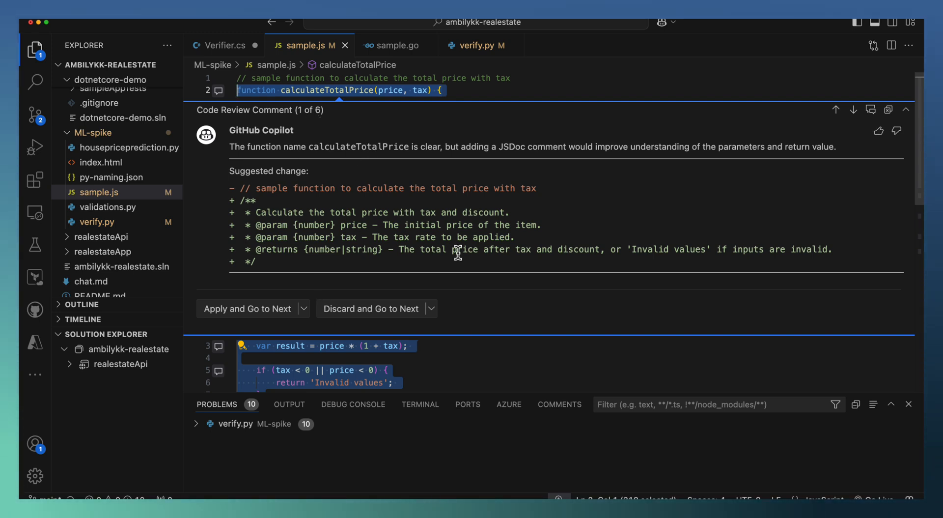
{"action": "mouse_move", "coordinate": [836, 110]}
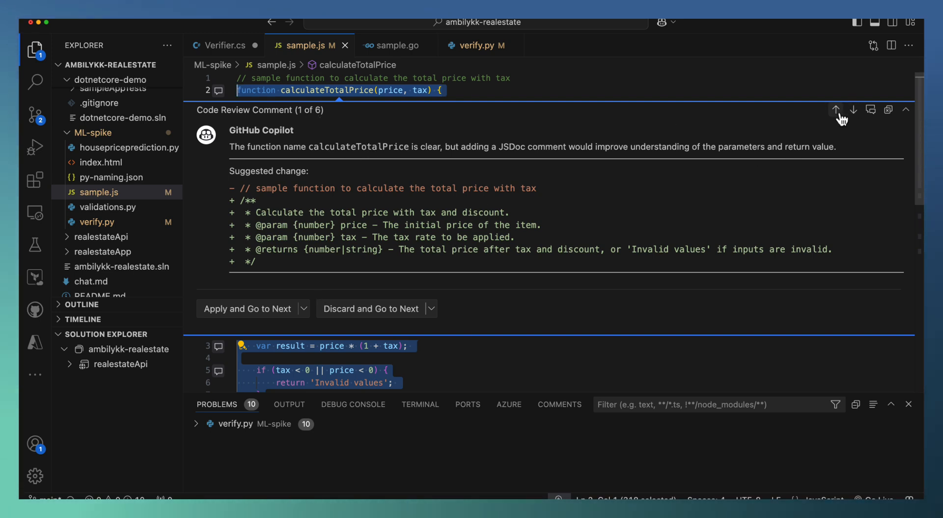
{"action": "mouse_move", "coordinate": [839, 118]}
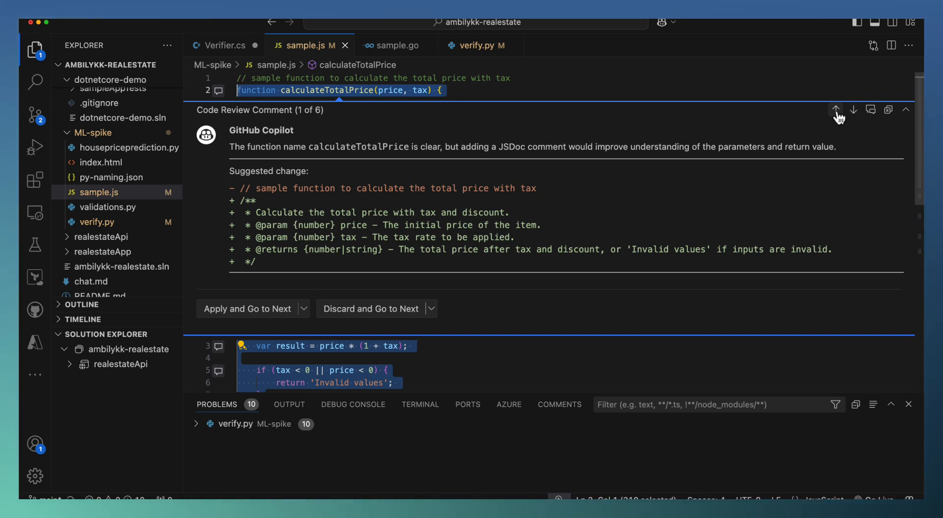
{"action": "mouse_move", "coordinate": [855, 118]}
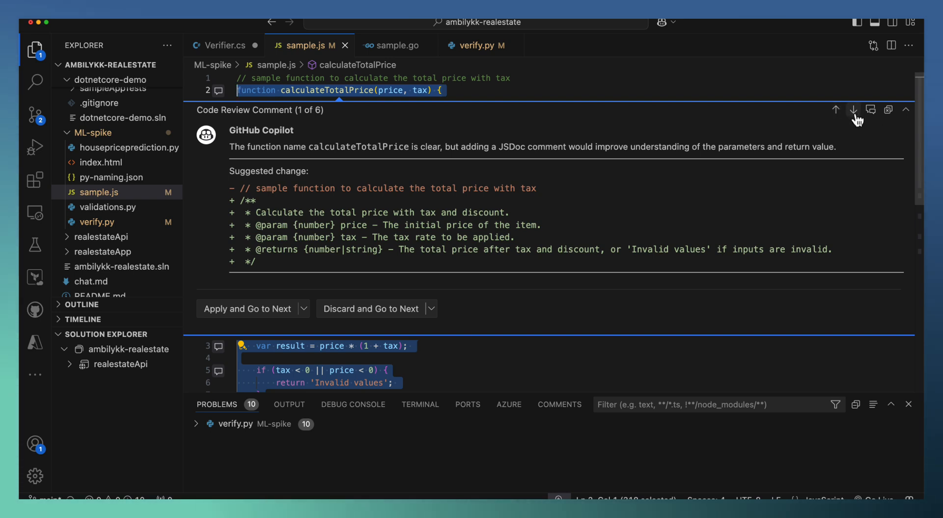
{"action": "mouse_move", "coordinate": [548, 148]}
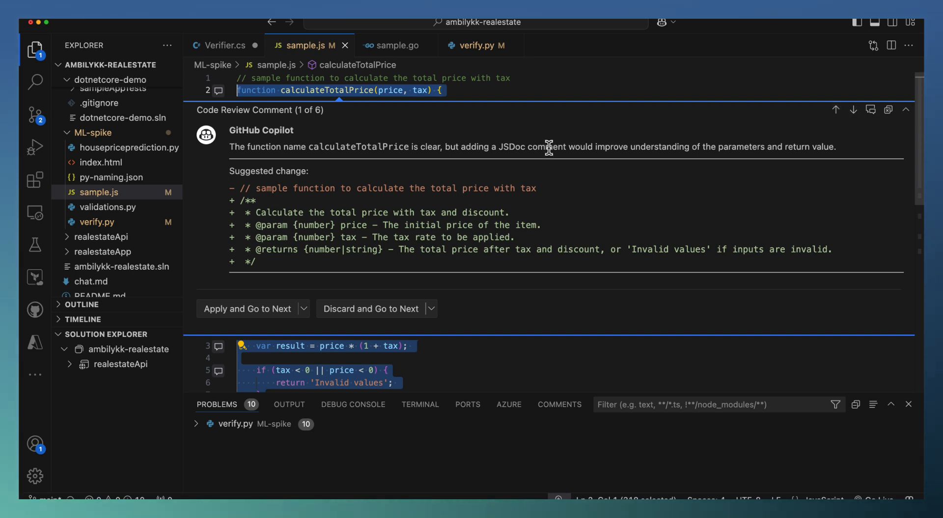
{"action": "mouse_move", "coordinate": [569, 245]}
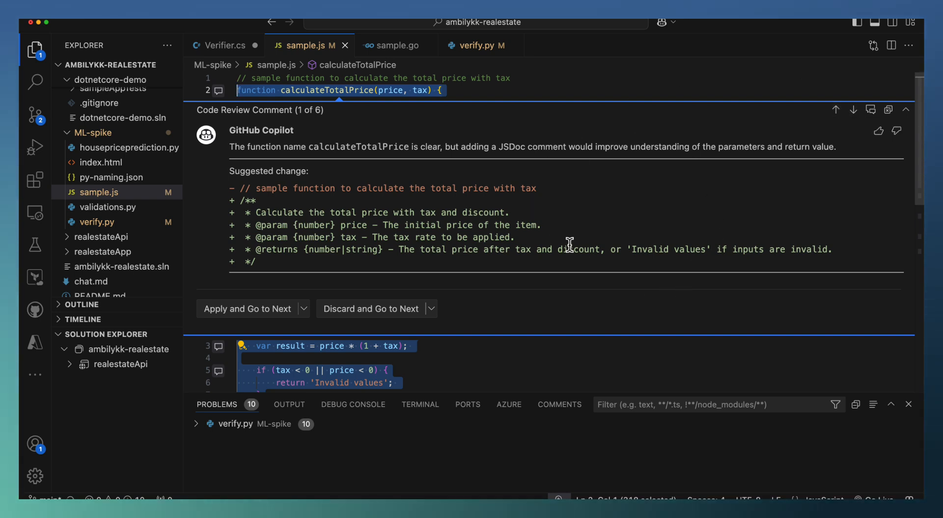
{"action": "mouse_move", "coordinate": [799, 220]}
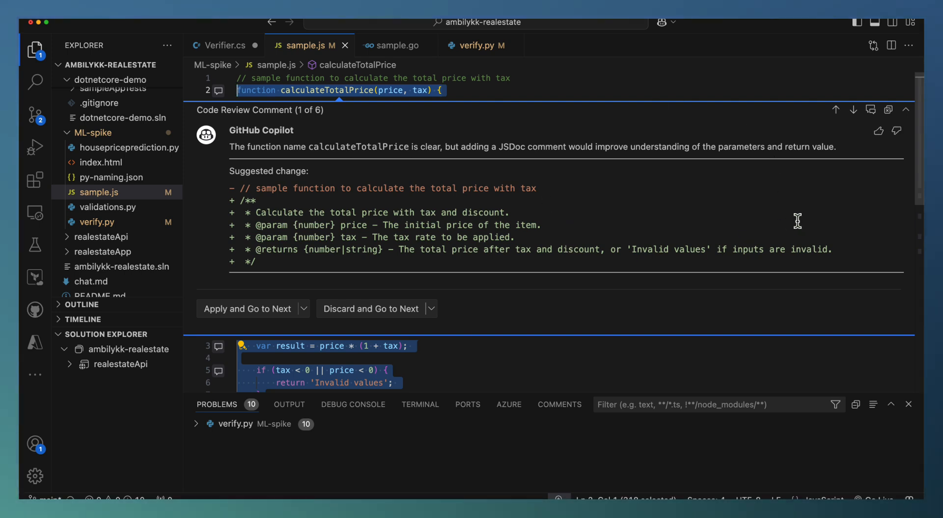
{"action": "mouse_move", "coordinate": [871, 109]}
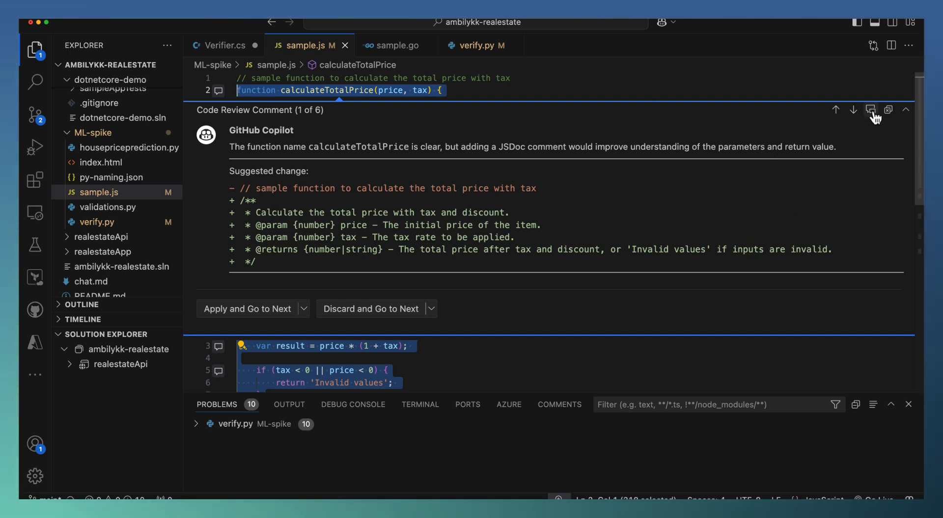
- Continue the JSDoc review comment in Copilot Chat
{"action": "left_click", "coordinate": [872, 110]}
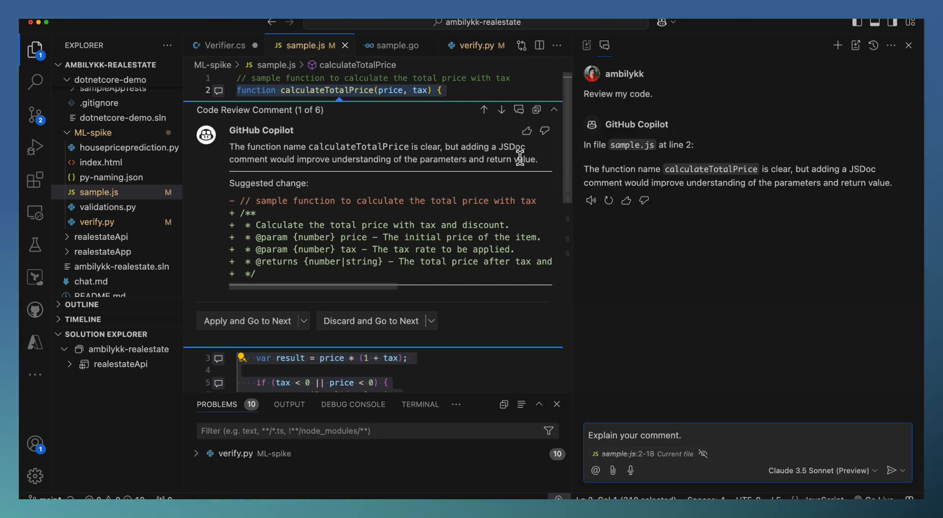
{"action": "mouse_move", "coordinate": [686, 115]}
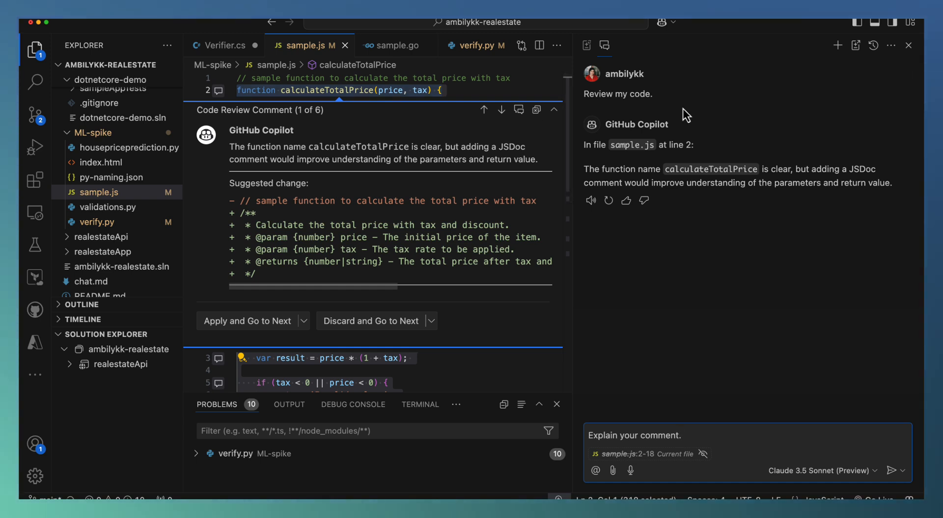
{"action": "mouse_move", "coordinate": [643, 134]}
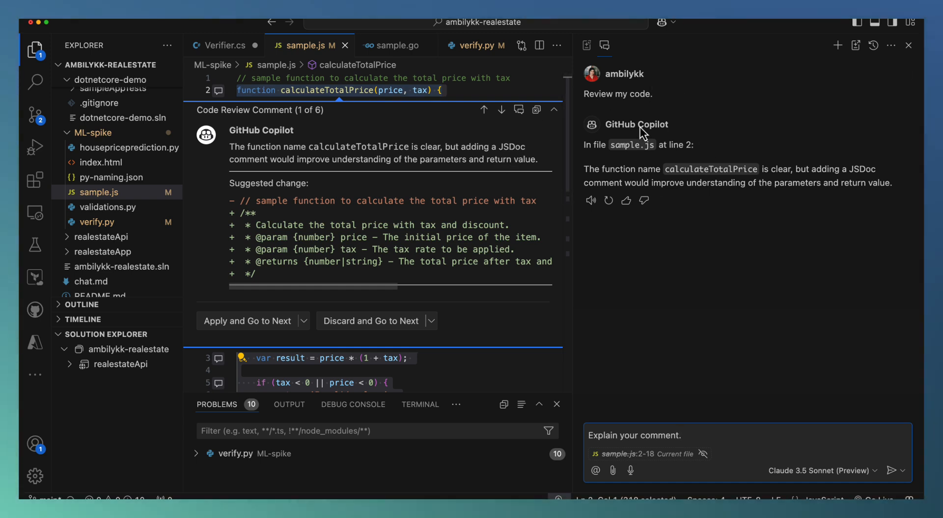
{"action": "mouse_move", "coordinate": [700, 167]}
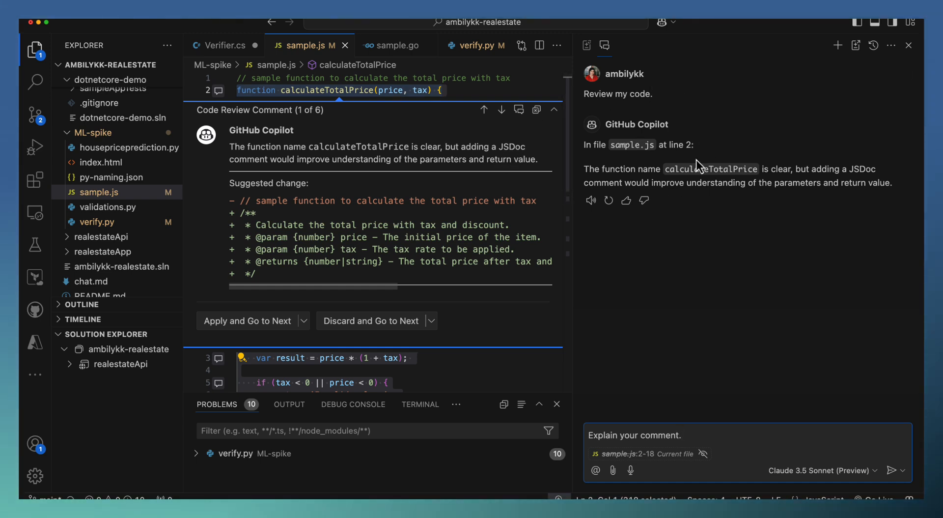
{"action": "mouse_move", "coordinate": [697, 327]}
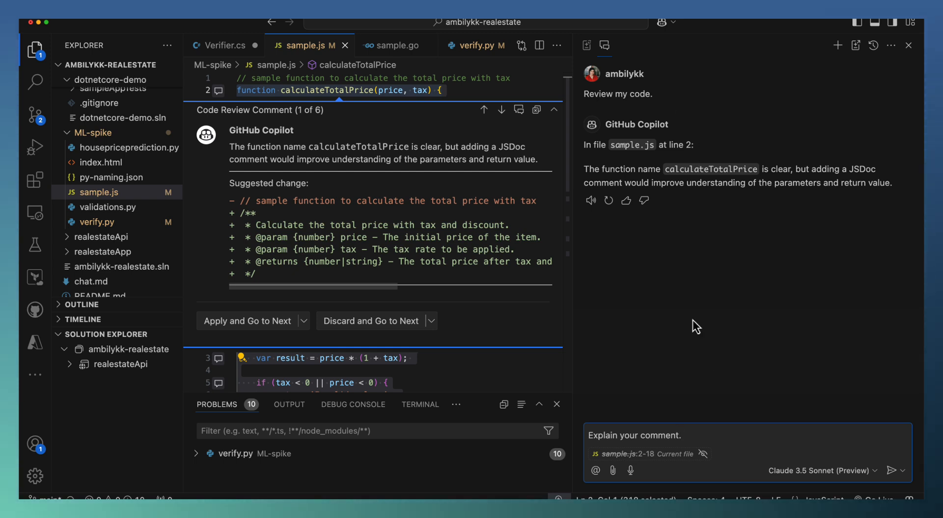
- Close the Copilot Chat side panel
{"action": "left_click", "coordinate": [908, 45]}
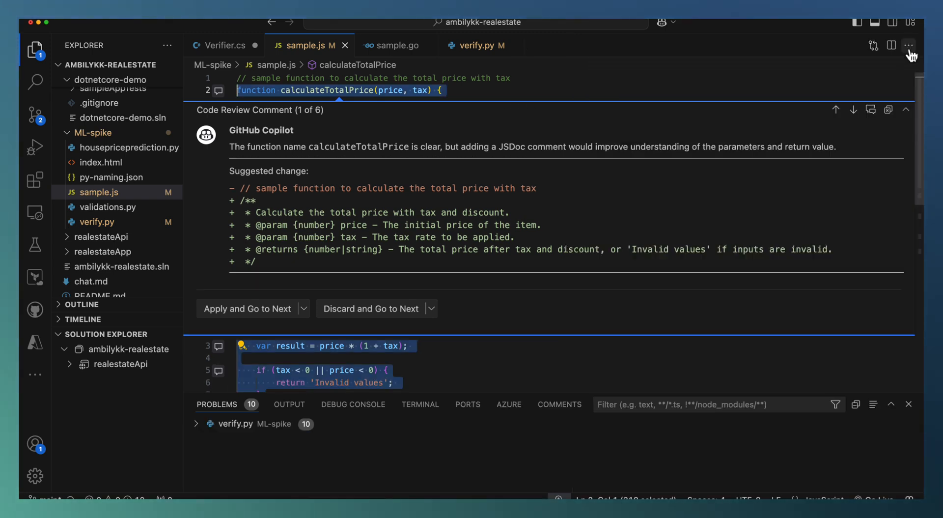
{"action": "mouse_move", "coordinate": [891, 115]}
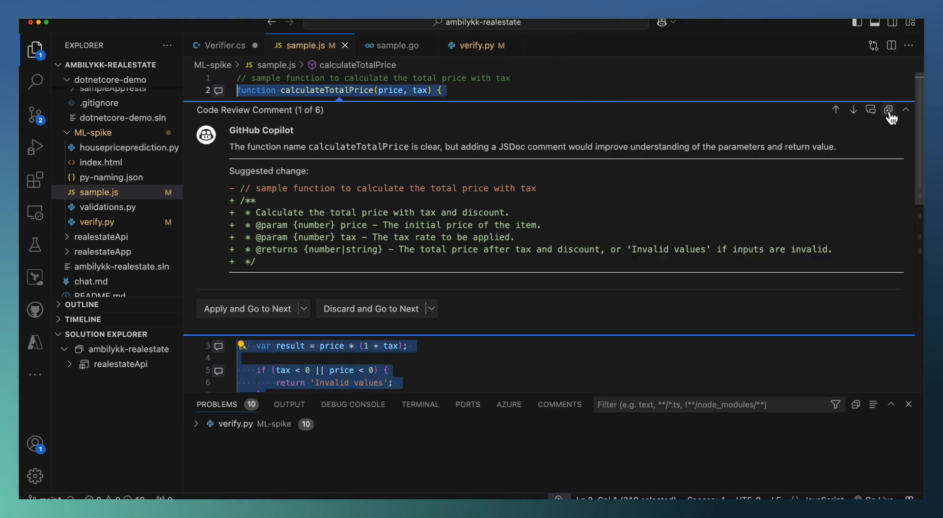
{"action": "mouse_move", "coordinate": [891, 115]}
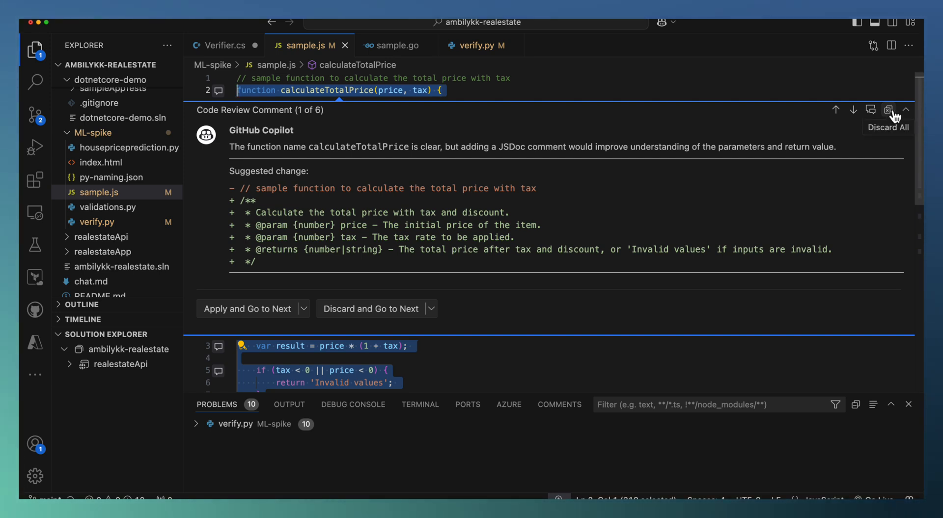
{"action": "mouse_move", "coordinate": [337, 107]}
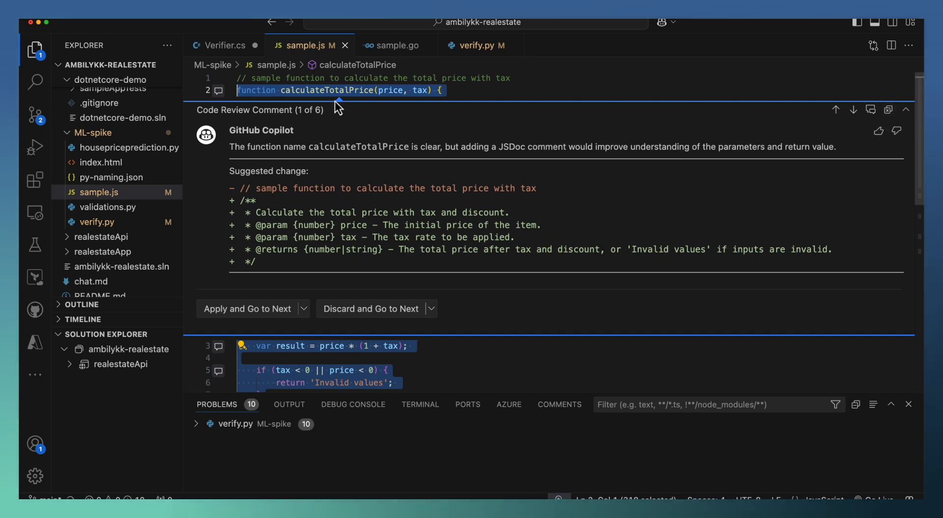
{"action": "mouse_move", "coordinate": [616, 104]}
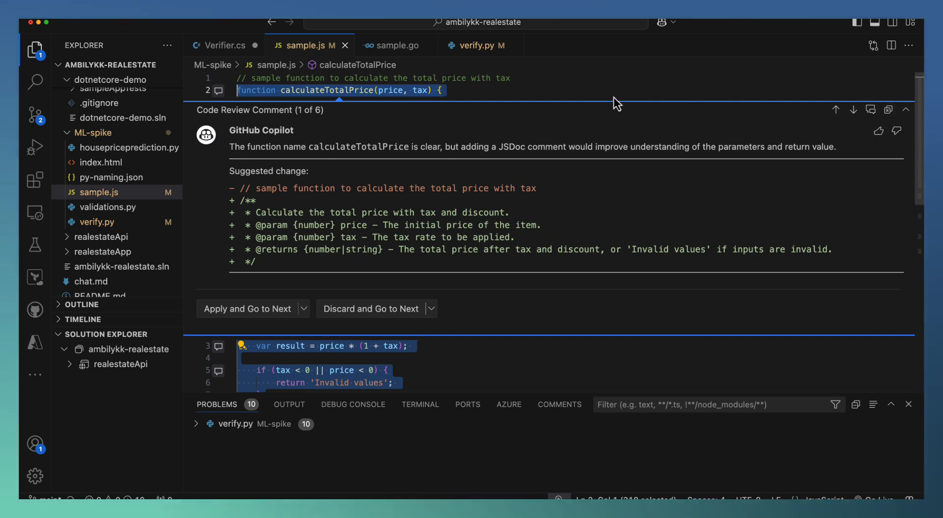
{"action": "mouse_move", "coordinate": [879, 132]}
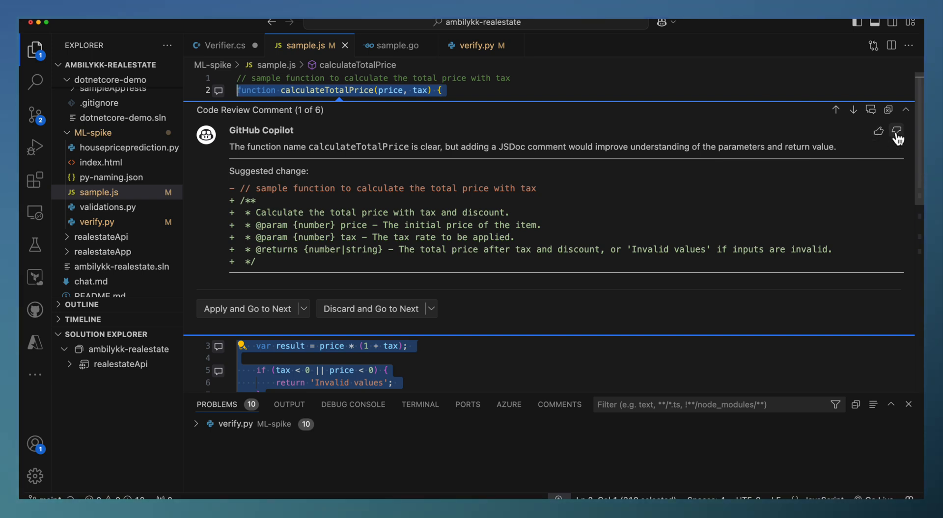
{"action": "mouse_move", "coordinate": [244, 238]}
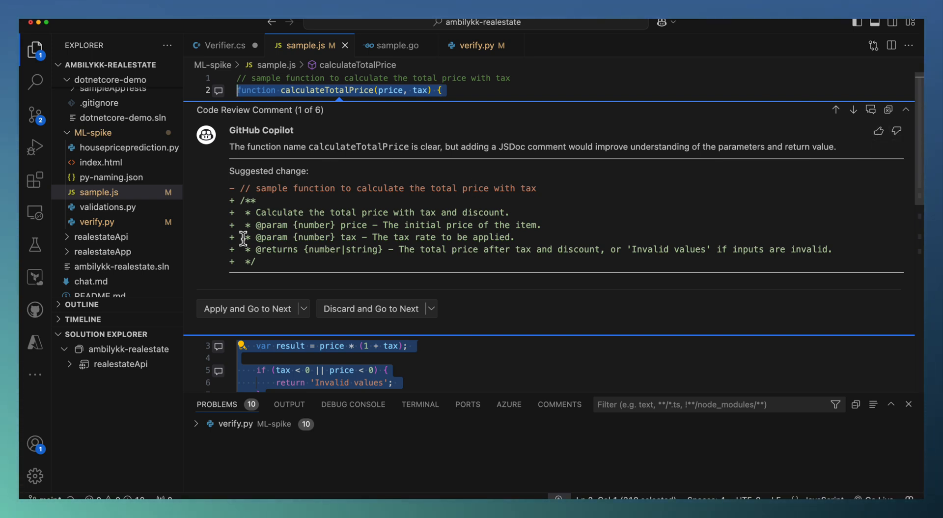
- Apply the JSDoc header suggestion, skip the var comment, and discard all remaining comments
{"action": "left_click", "coordinate": [247, 308]}
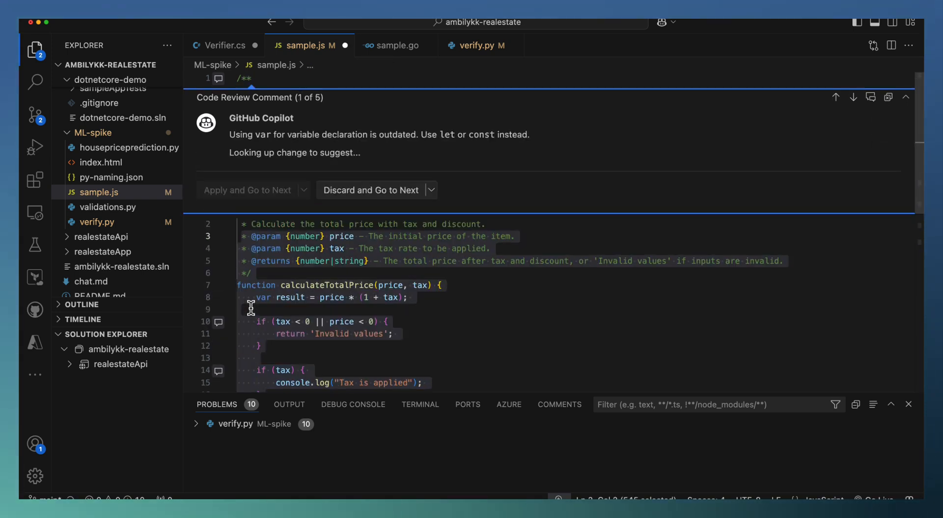
{"action": "mouse_move", "coordinate": [293, 149]}
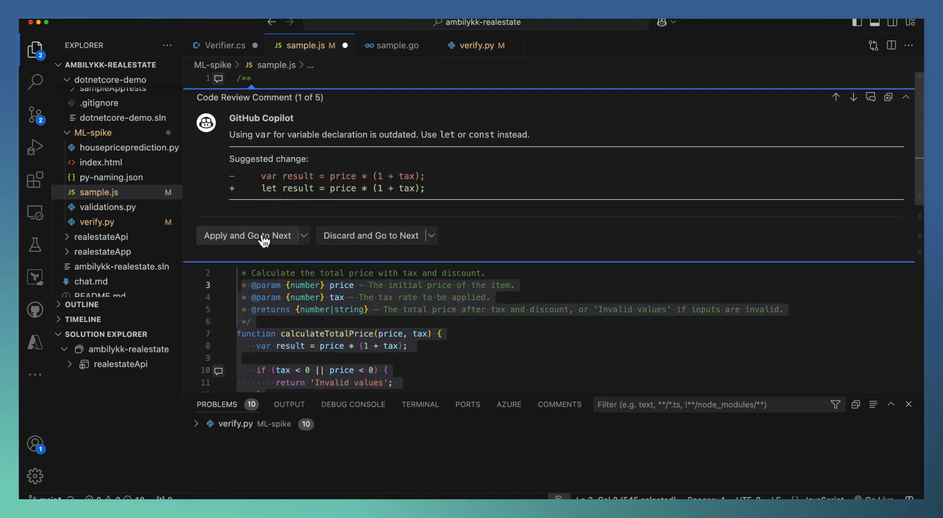
{"action": "left_click", "coordinate": [246, 236]}
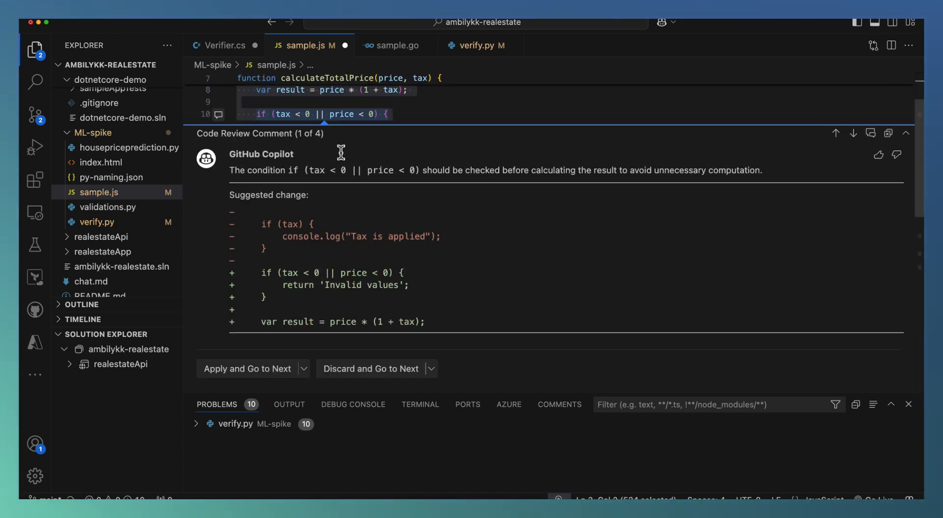
{"action": "mouse_move", "coordinate": [397, 368]}
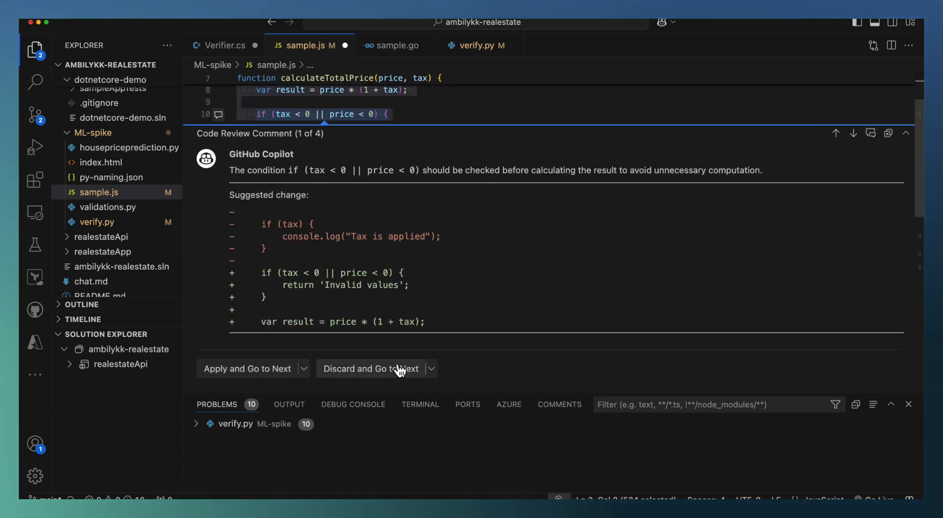
{"action": "mouse_move", "coordinate": [891, 137]}
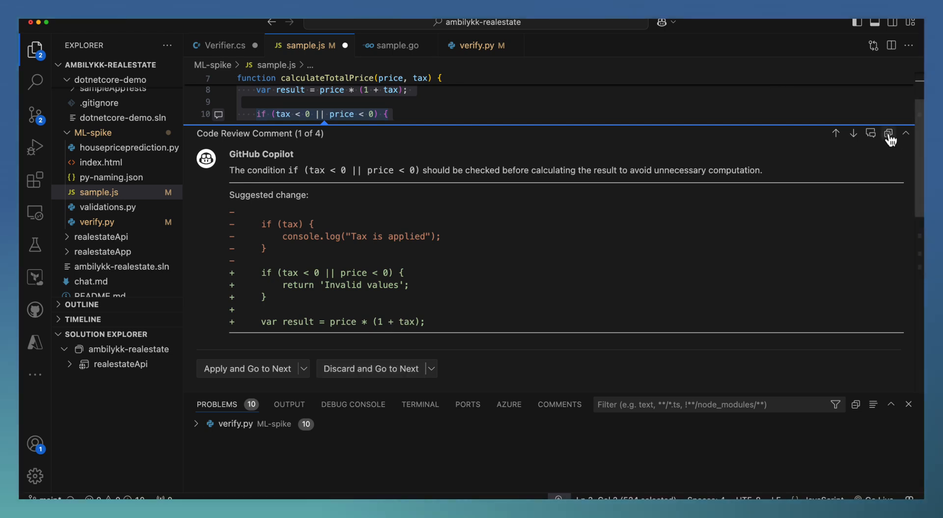
{"action": "left_click", "coordinate": [890, 133]}
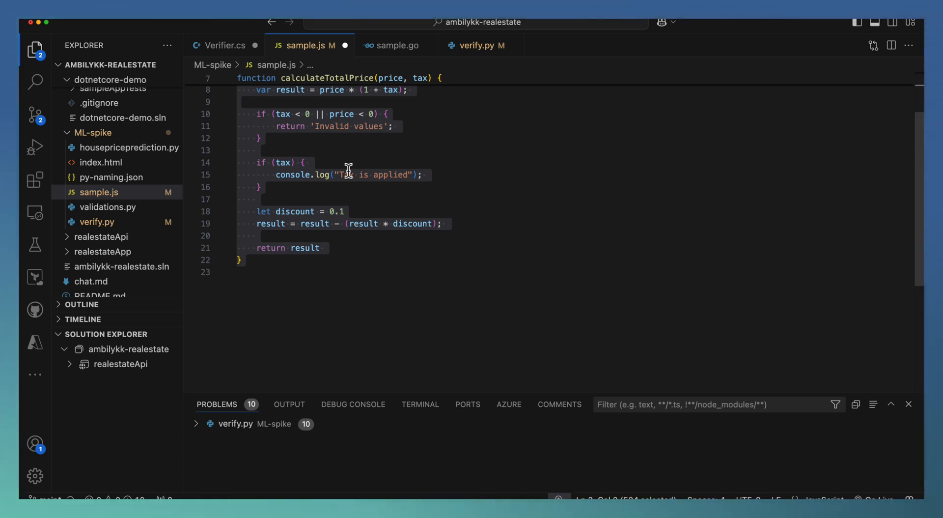
{"action": "mouse_move", "coordinate": [418, 236]}
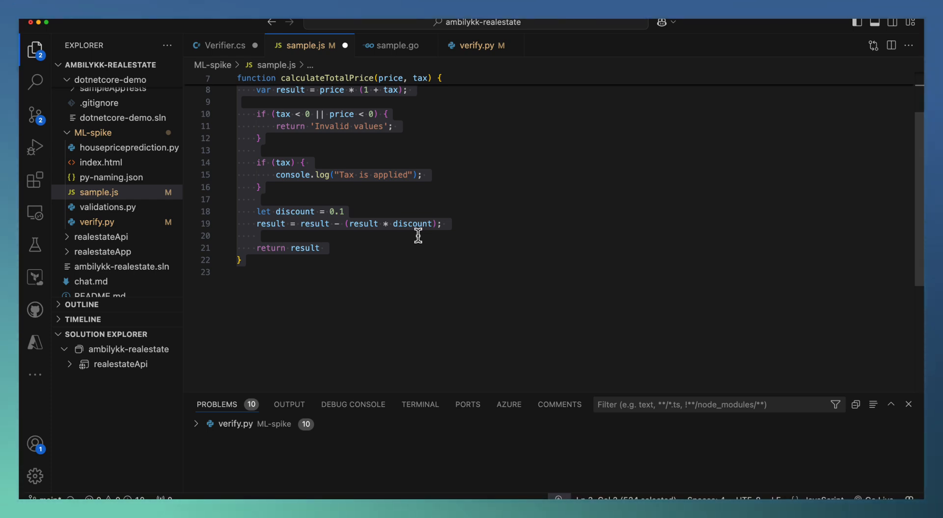
{"action": "mouse_move", "coordinate": [389, 199]}
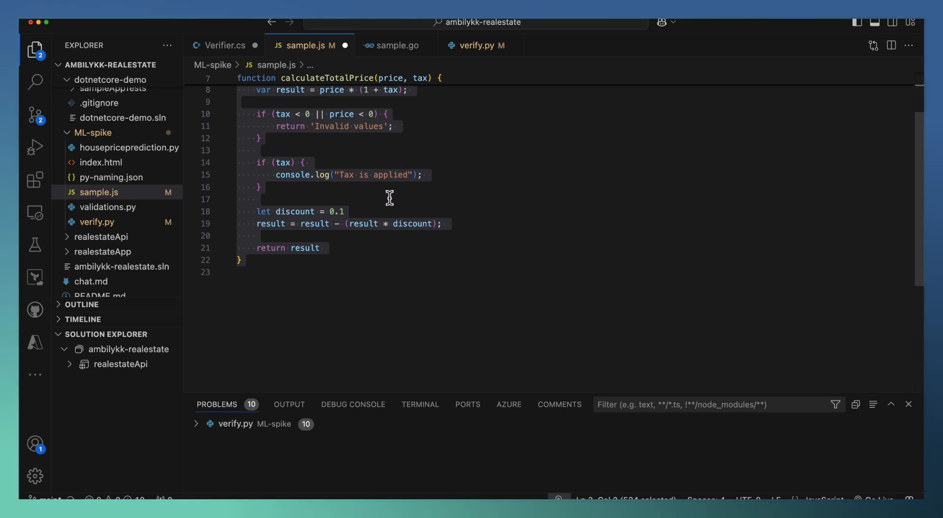
- Open the Source Control view and widen its side panel
{"action": "left_click", "coordinate": [35, 115]}
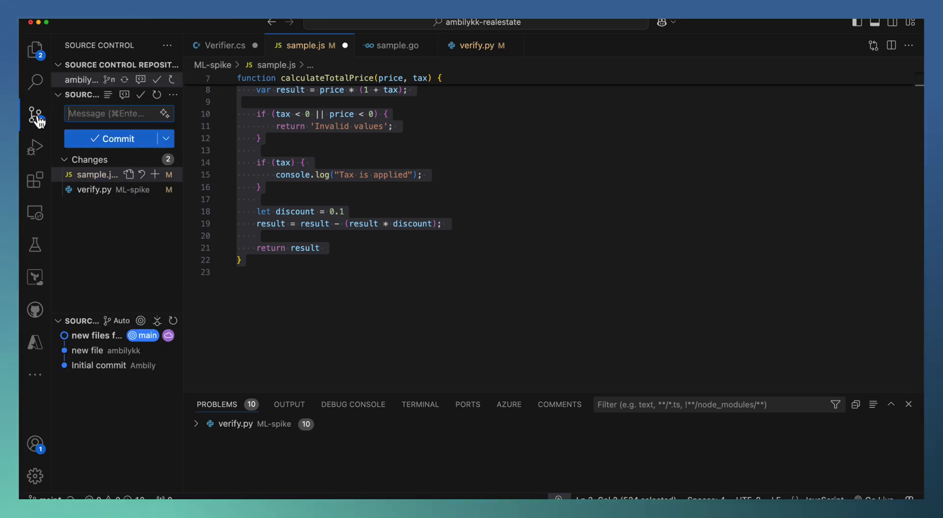
{"action": "left_click_drag", "start_coordinate": [182, 241], "coordinate": [409, 241]}
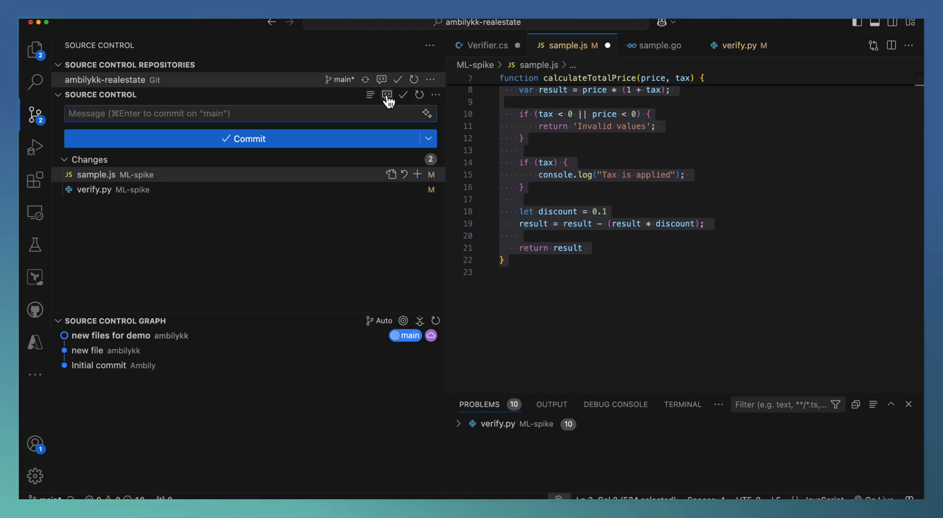
{"action": "mouse_move", "coordinate": [387, 95]}
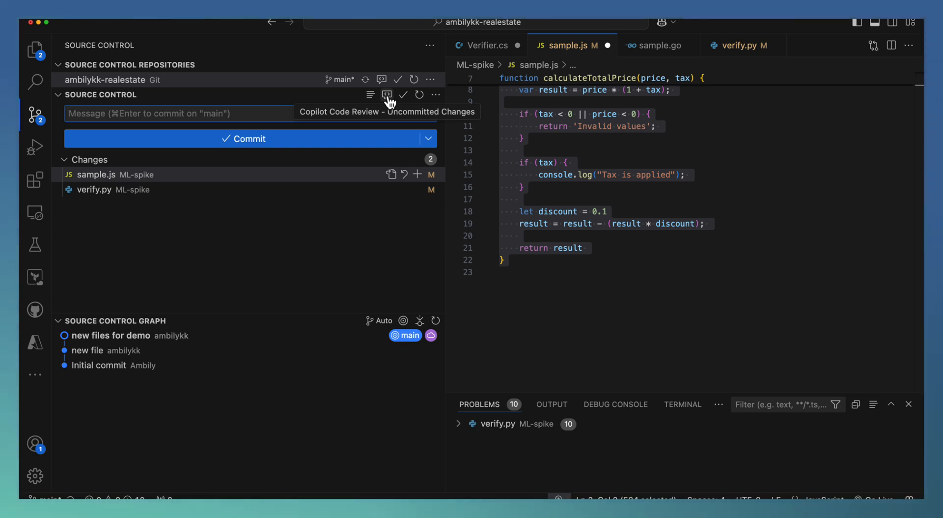
{"action": "mouse_move", "coordinate": [388, 95]}
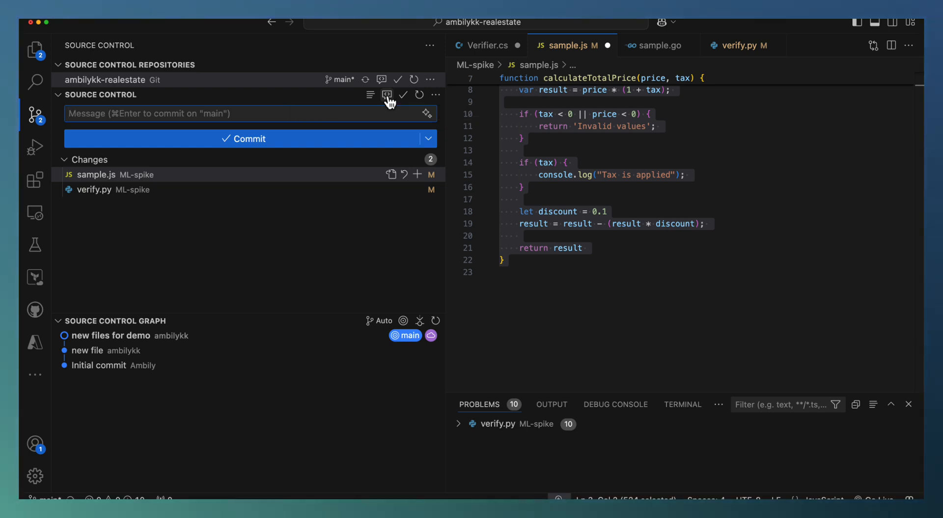
- Launch a Copilot review of sample.js's uncommitted changes and wait while it reviews
{"action": "left_click", "coordinate": [387, 94]}
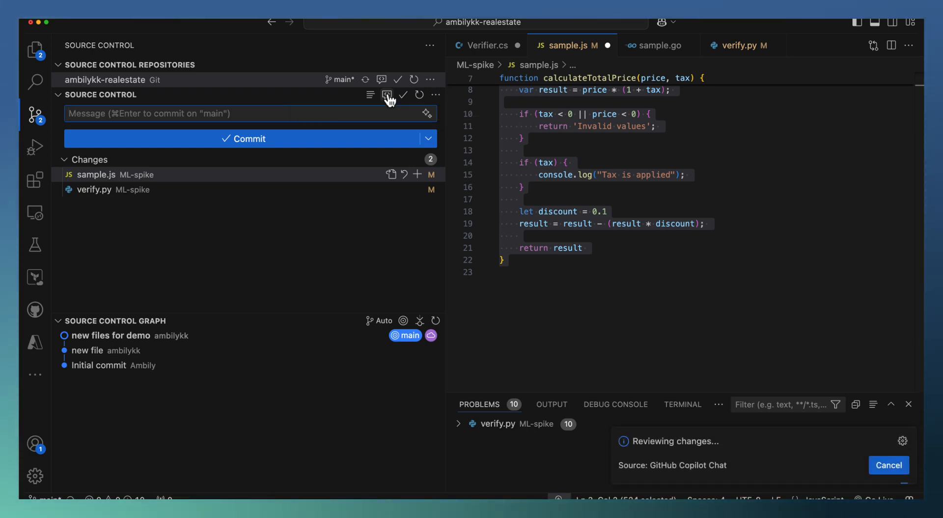
{"action": "mouse_move", "coordinate": [275, 199]}
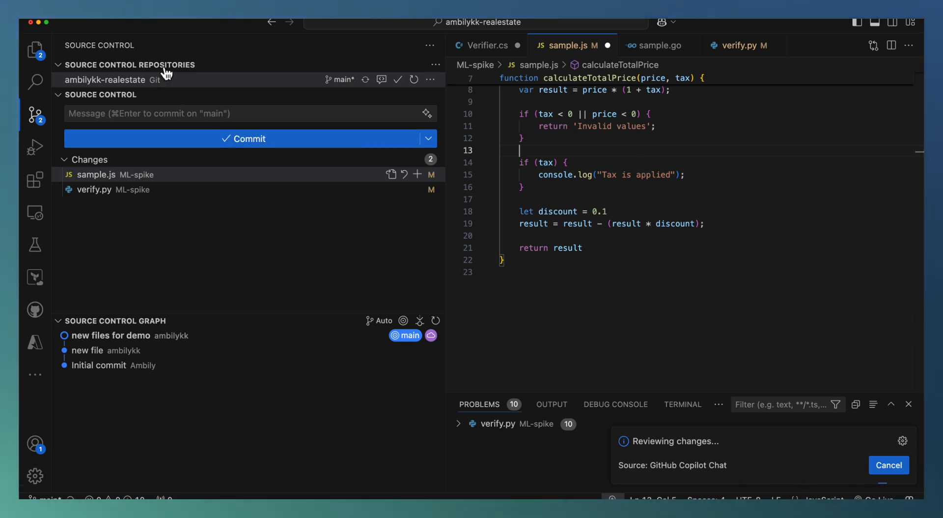
{"action": "mouse_move", "coordinate": [205, 114]}
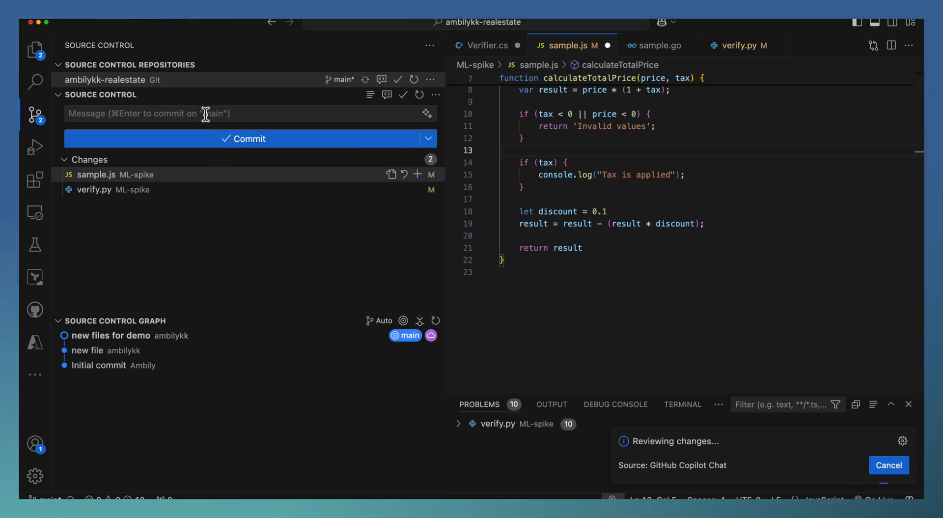
{"action": "left_click", "coordinate": [521, 151]}
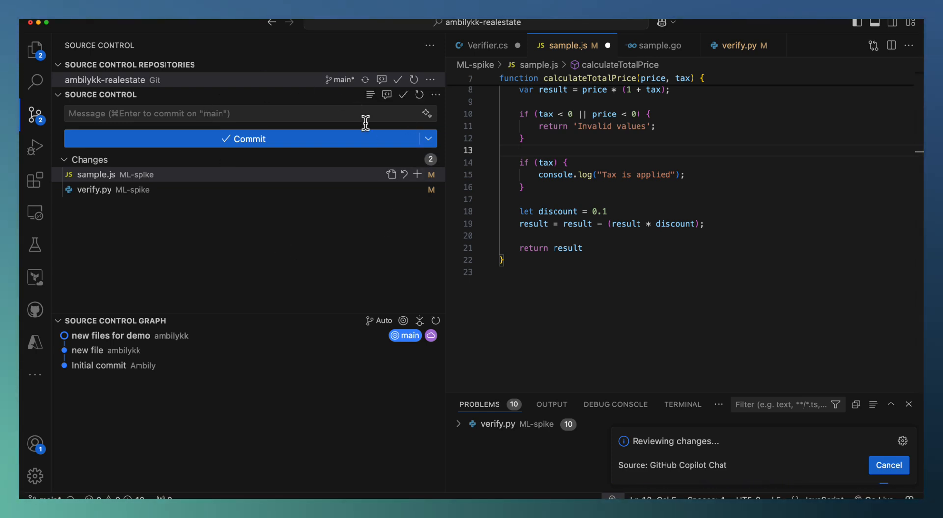
{"action": "mouse_move", "coordinate": [370, 139]}
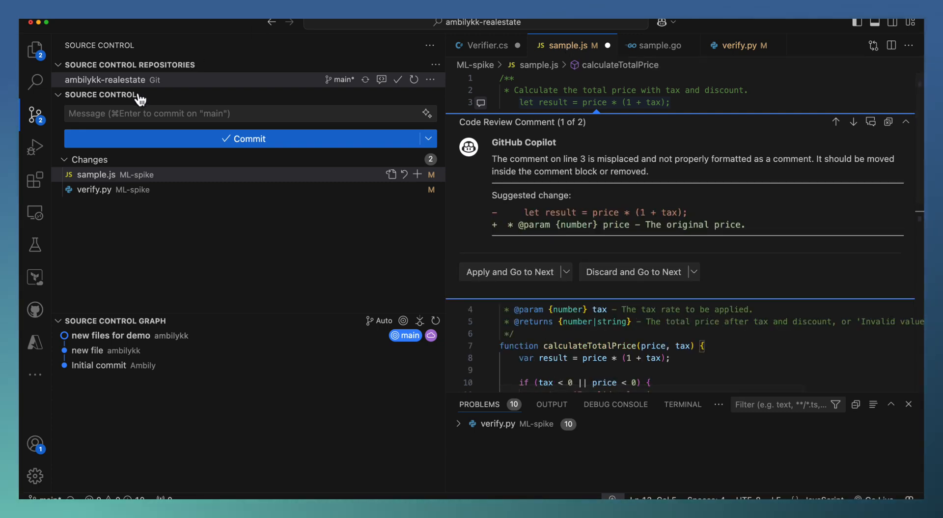
{"action": "mouse_move", "coordinate": [199, 221]}
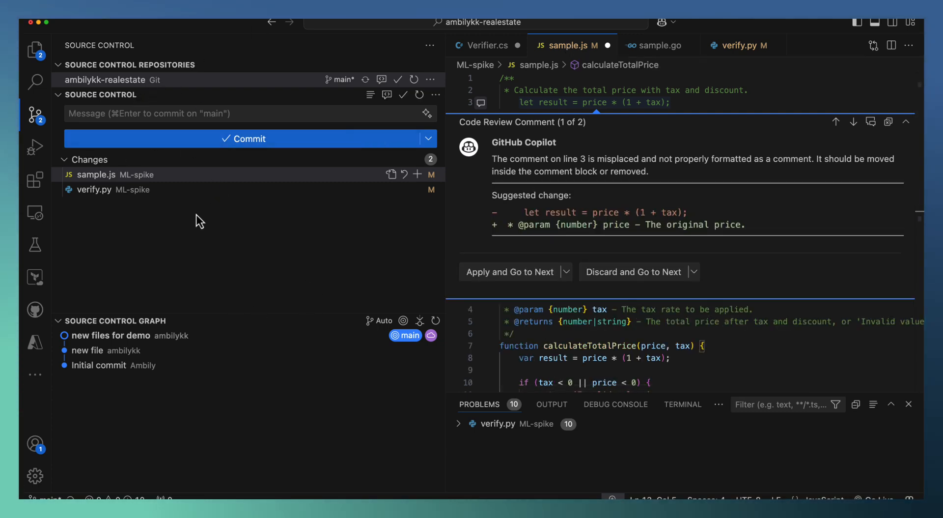
{"action": "mouse_move", "coordinate": [223, 234]}
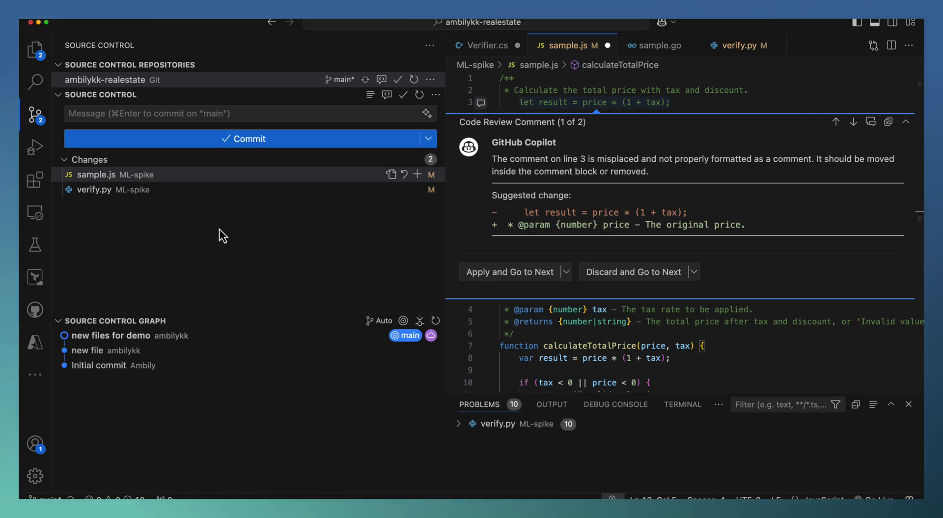
{"action": "mouse_move", "coordinate": [218, 158]}
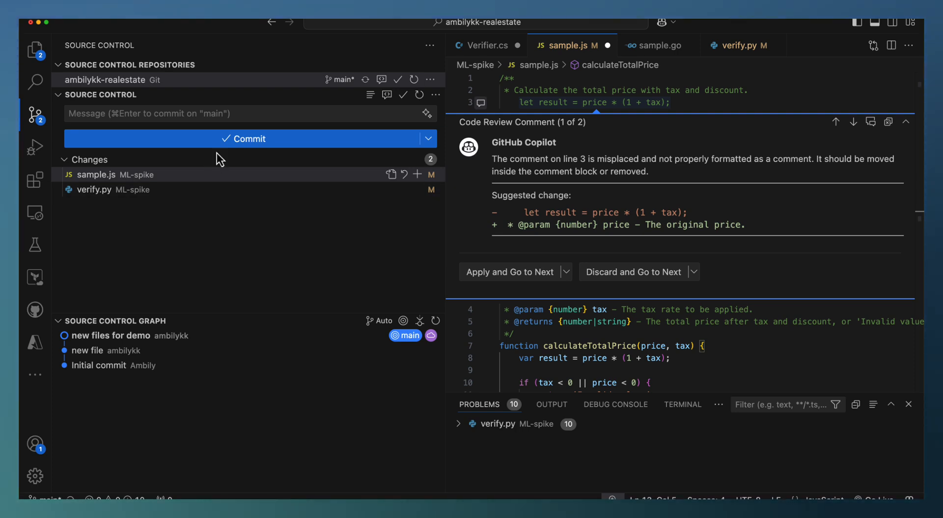
{"action": "mouse_move", "coordinate": [281, 251]}
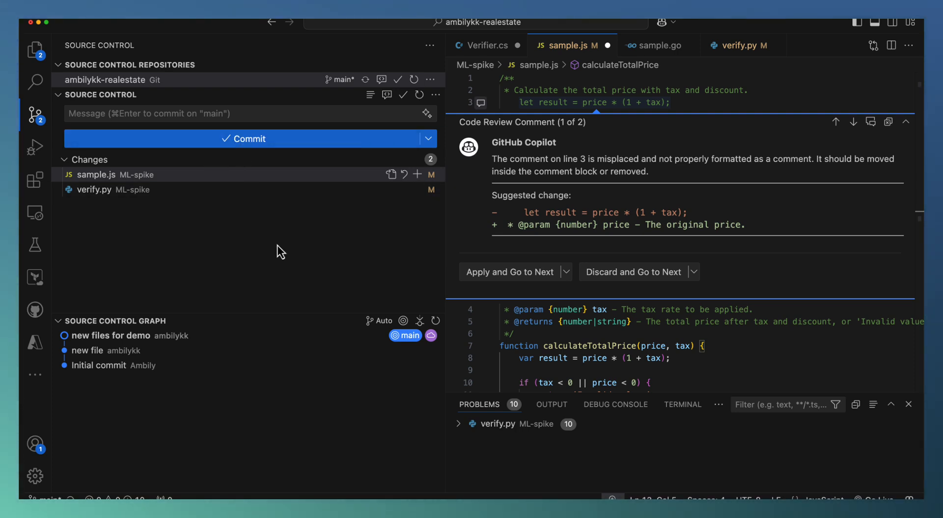
{"action": "mouse_move", "coordinate": [164, 210]}
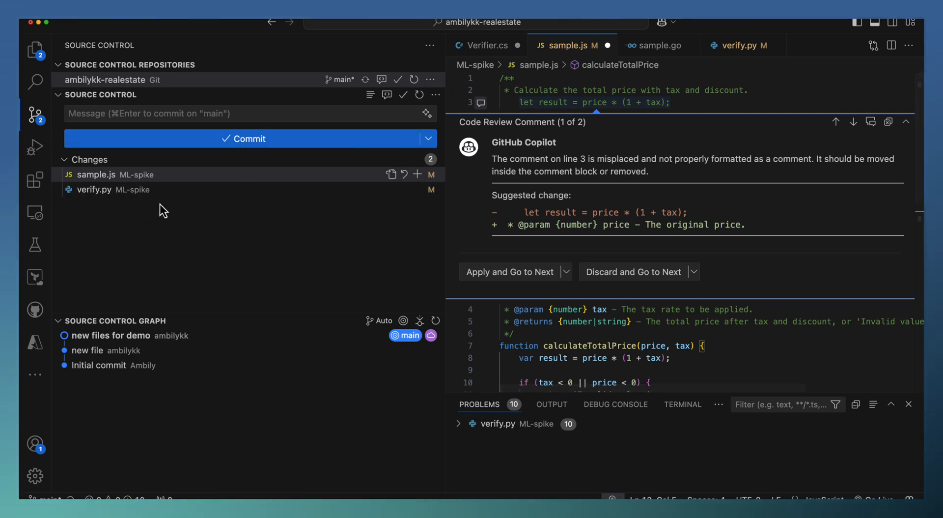
{"action": "mouse_move", "coordinate": [620, 167]}
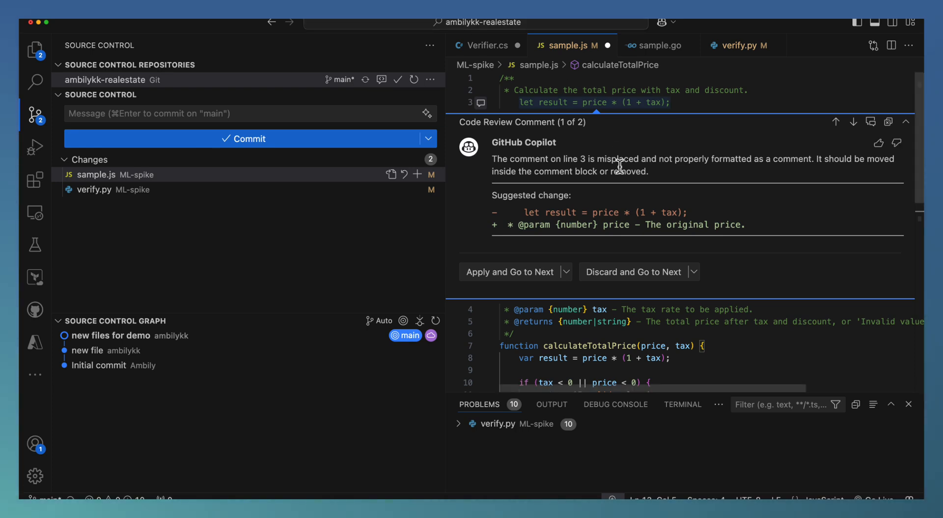
- Scroll to read Copilot's first review comment on sample.js line 3
{"action": "scroll", "scroll_direction": "down", "scroll_amount": 3}
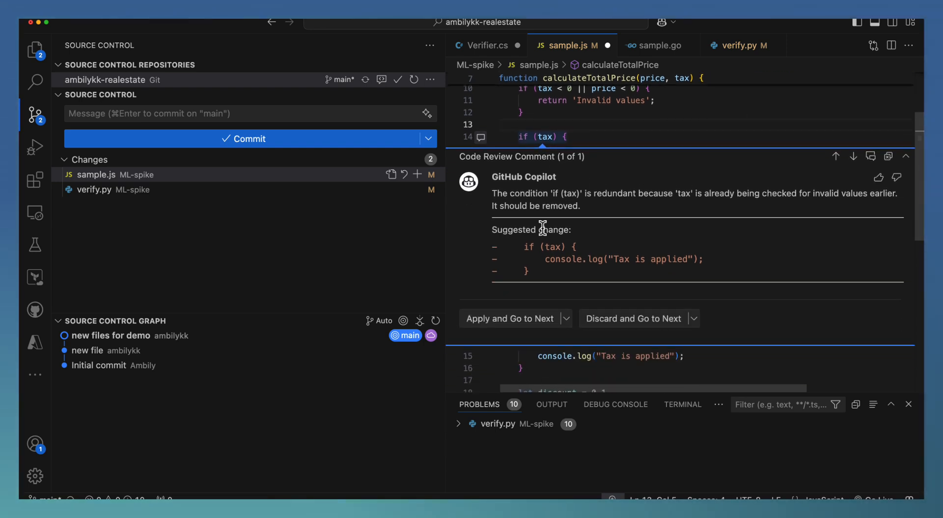
{"action": "mouse_move", "coordinate": [639, 209]}
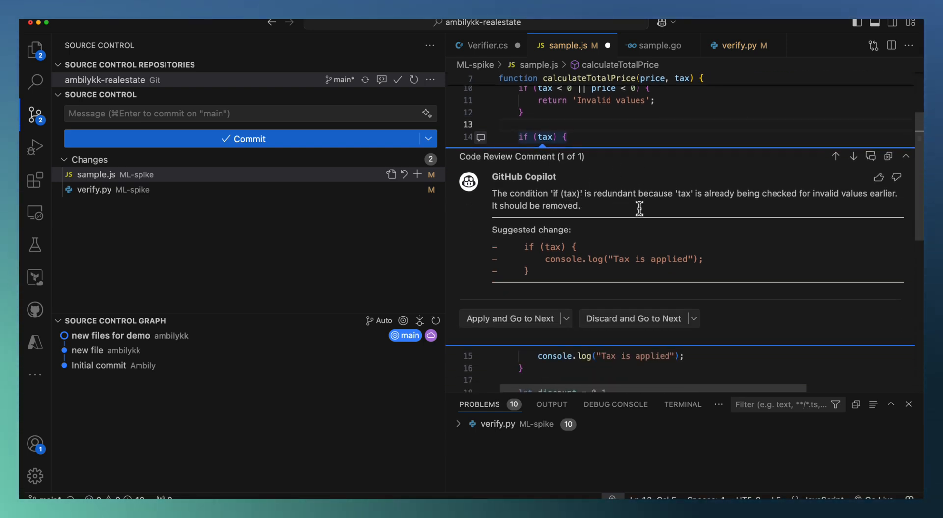
{"action": "mouse_move", "coordinate": [806, 209]}
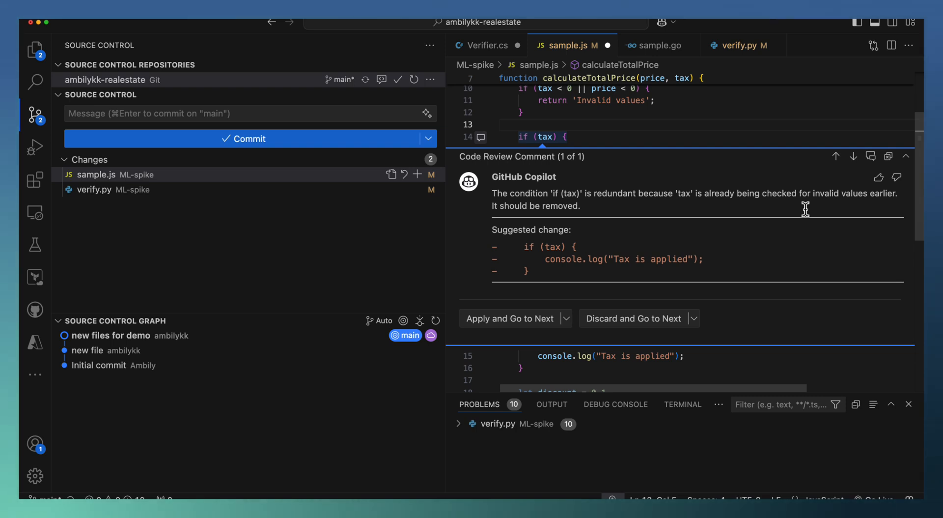
{"action": "mouse_move", "coordinate": [579, 205]}
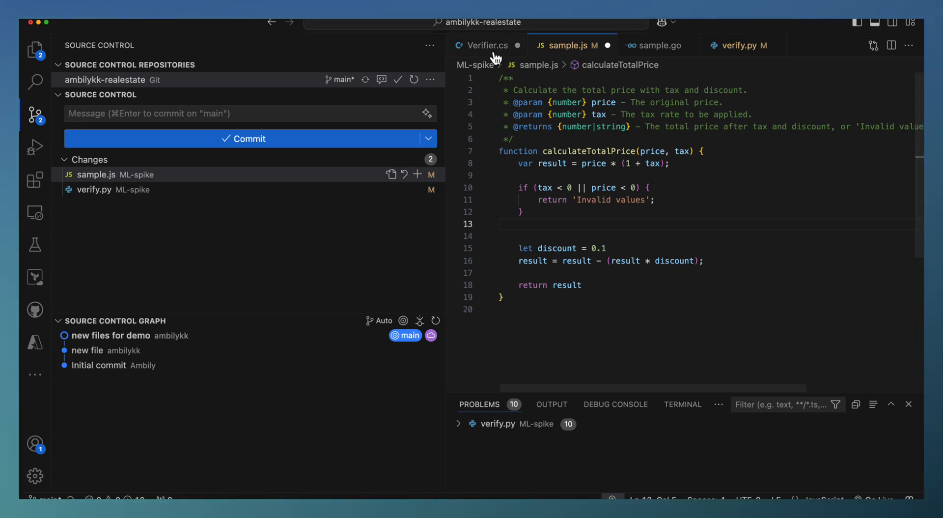
{"action": "left_click", "coordinate": [487, 45]}
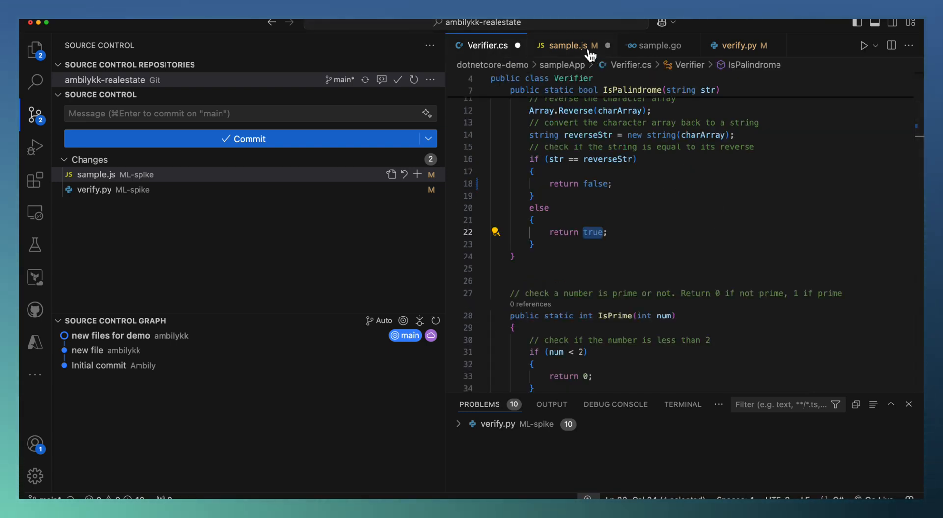
{"action": "left_click", "coordinate": [569, 46]}
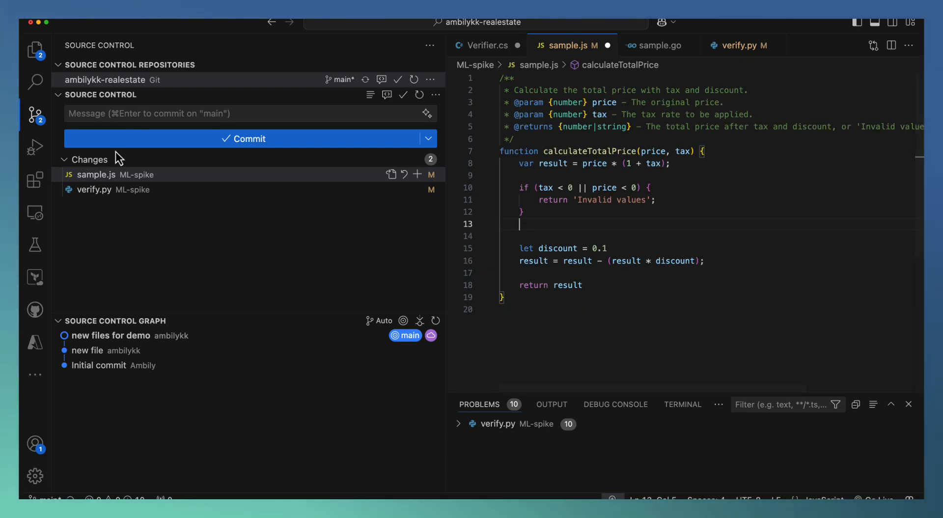
{"action": "mouse_move", "coordinate": [200, 220]}
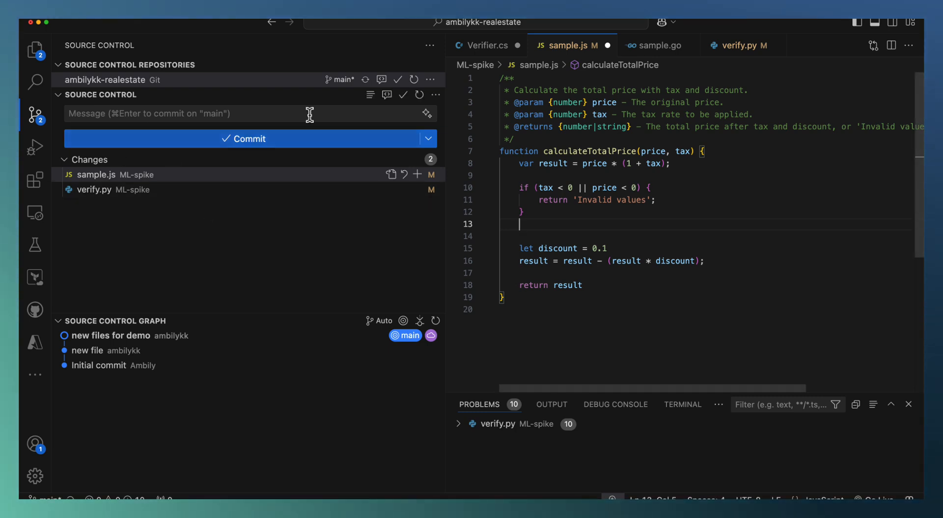
{"action": "mouse_move", "coordinate": [121, 190]}
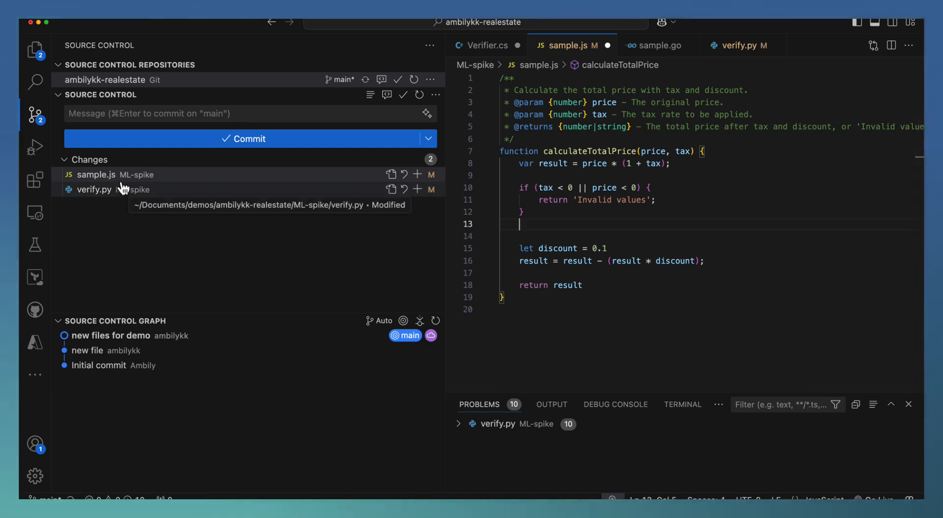
{"action": "mouse_move", "coordinate": [161, 98]}
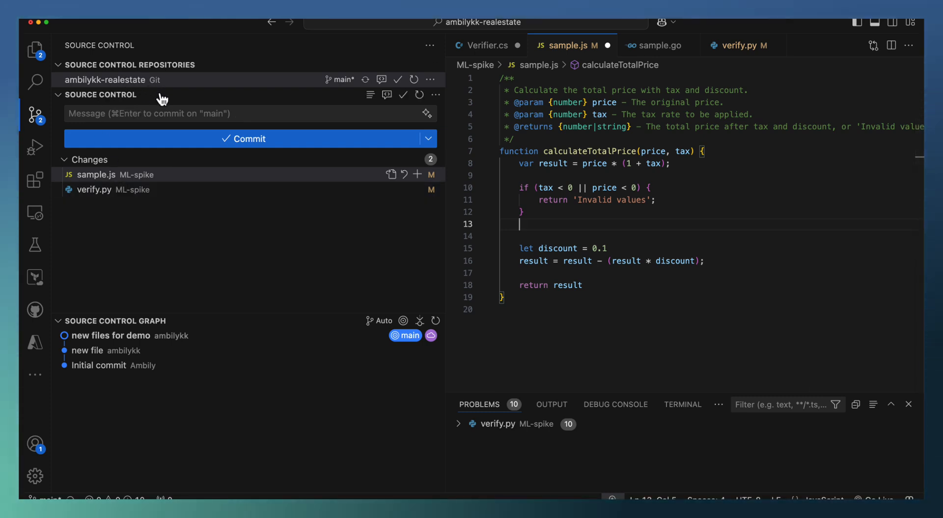
{"action": "mouse_move", "coordinate": [168, 159]}
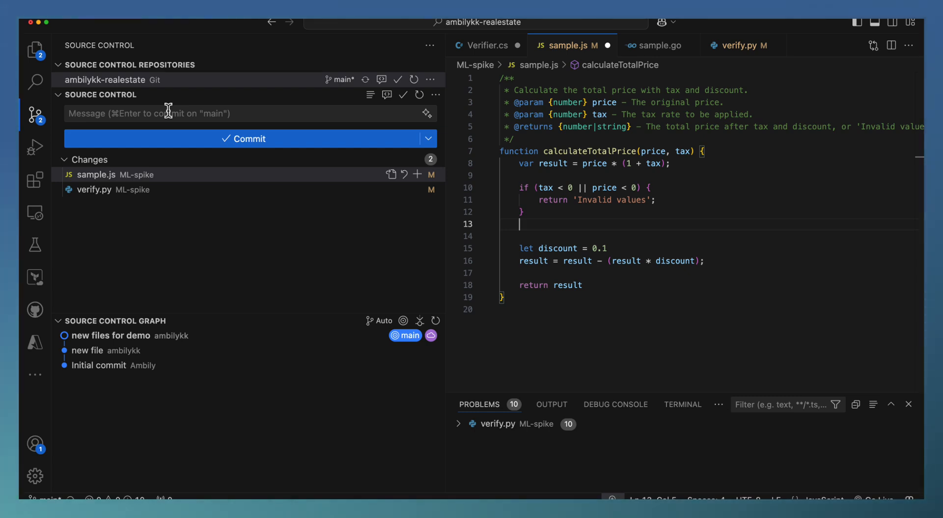
{"action": "mouse_move", "coordinate": [240, 254]}
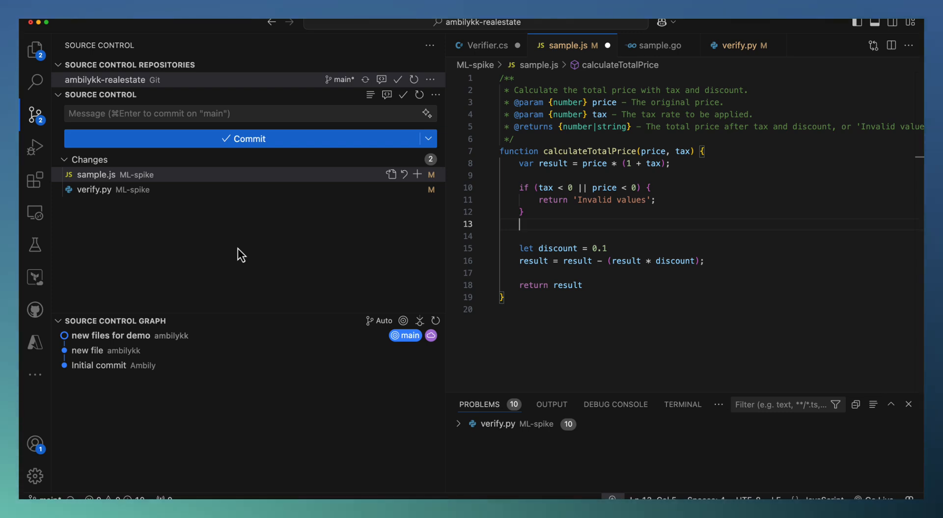
{"action": "mouse_move", "coordinate": [534, 260]}
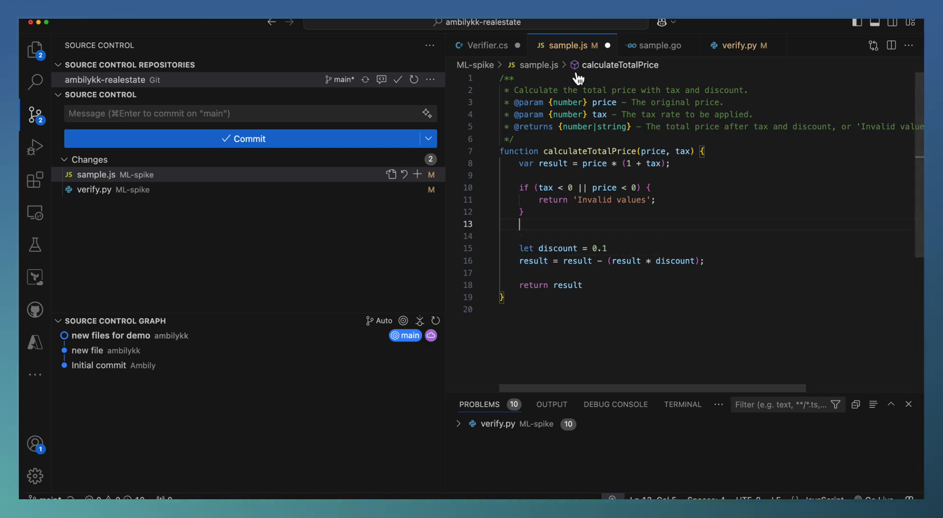
{"action": "mouse_move", "coordinate": [349, 105]}
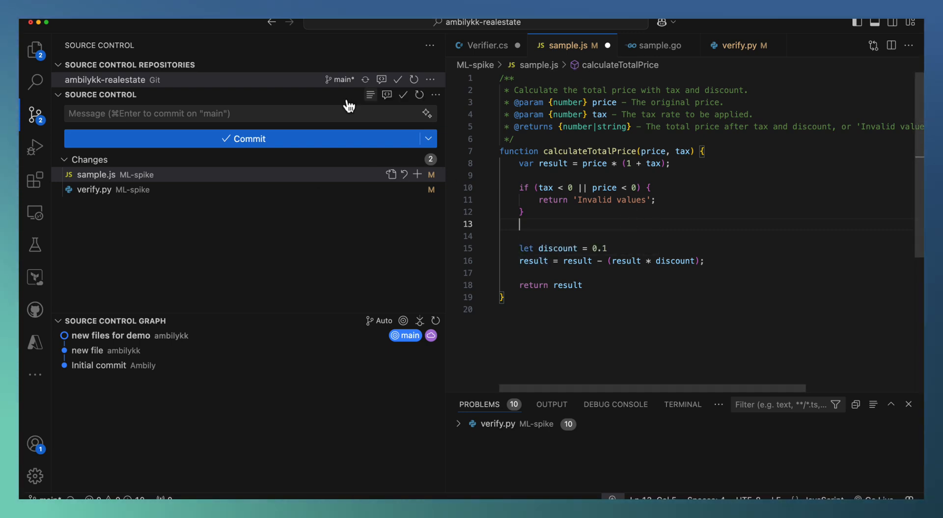
{"action": "mouse_move", "coordinate": [287, 163]}
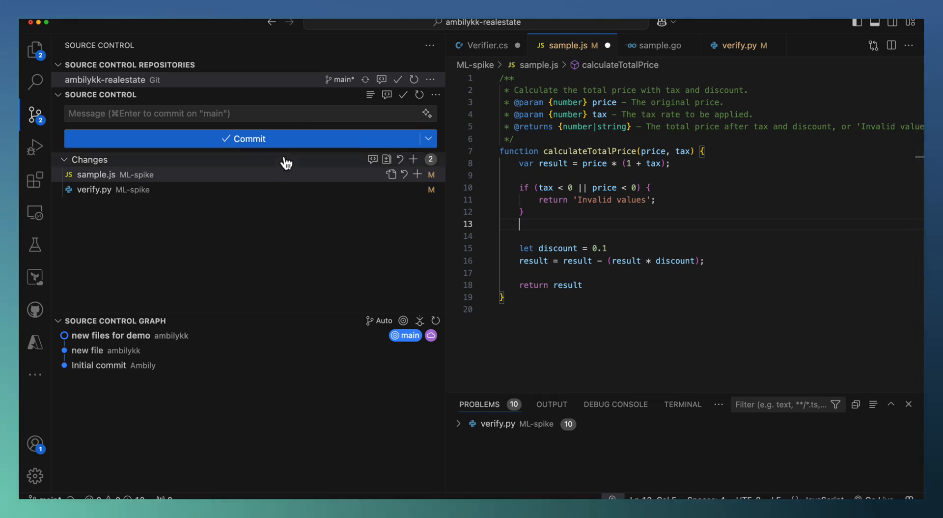
{"action": "mouse_move", "coordinate": [302, 234]}
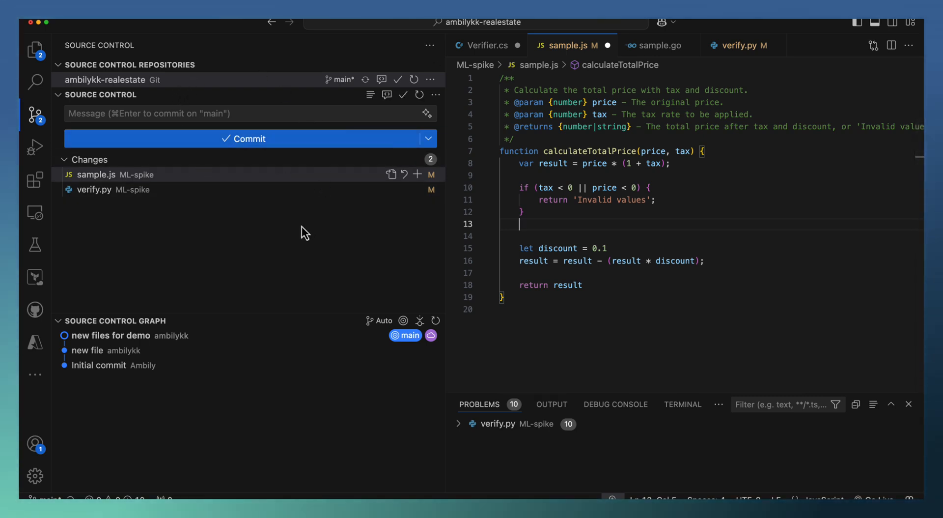